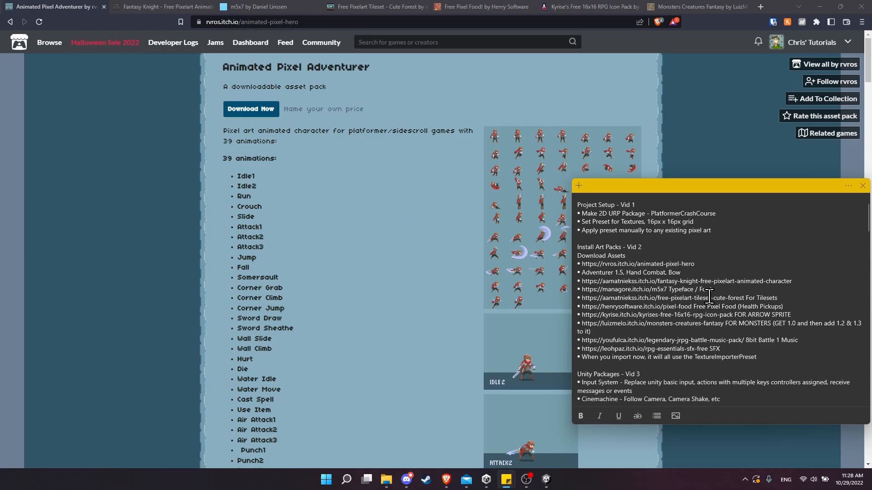
Dismiss the notes and review the Animated Pixel Adventurer asset pack page
left_click(624, 255)
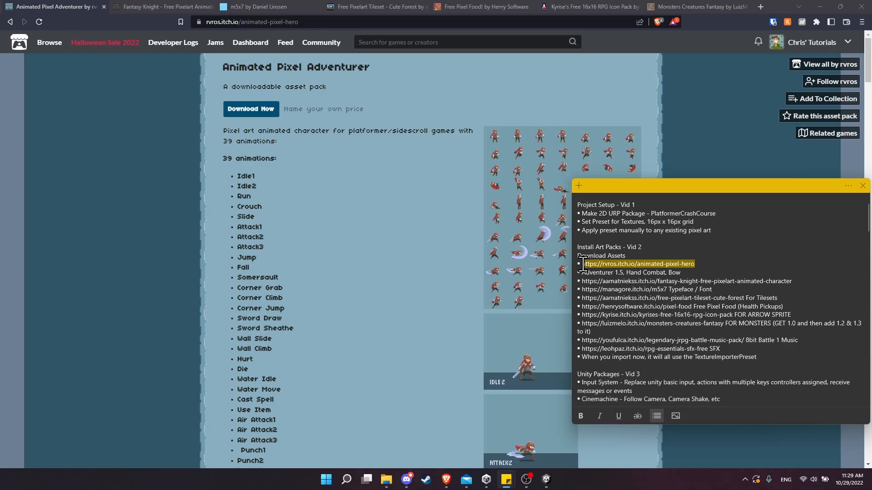
left_click(861, 185)
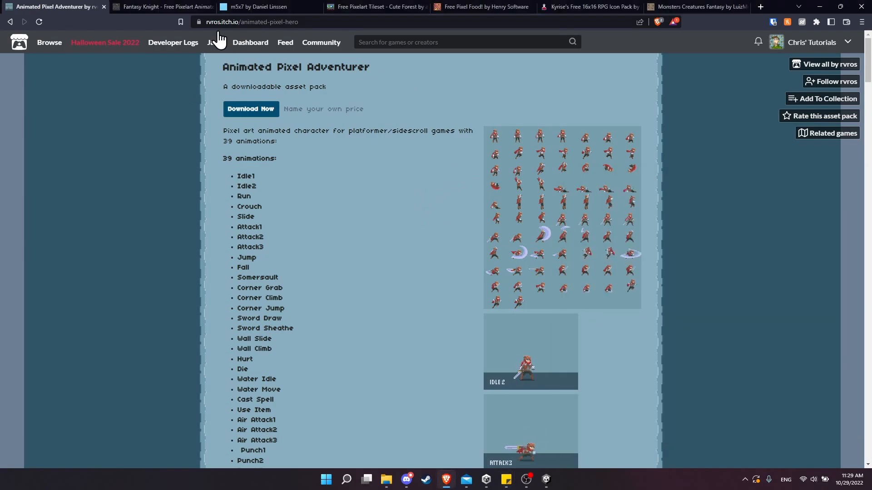
scroll("down", 3)
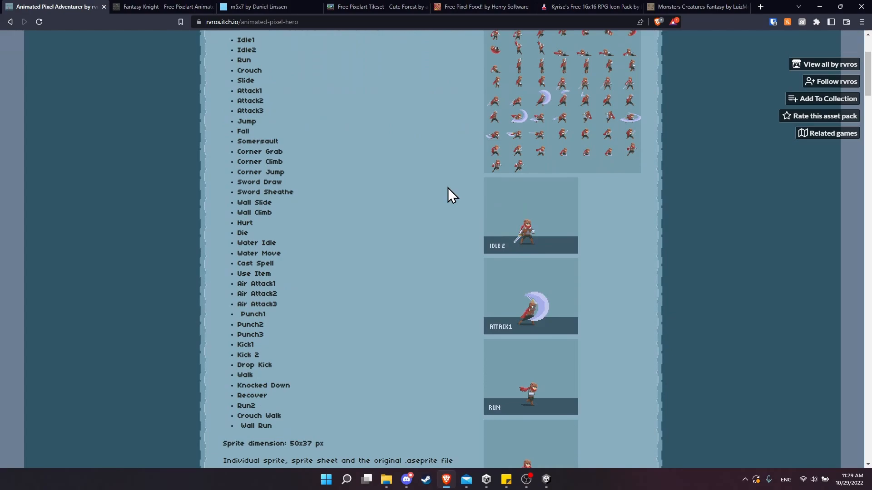
scroll("up", 3)
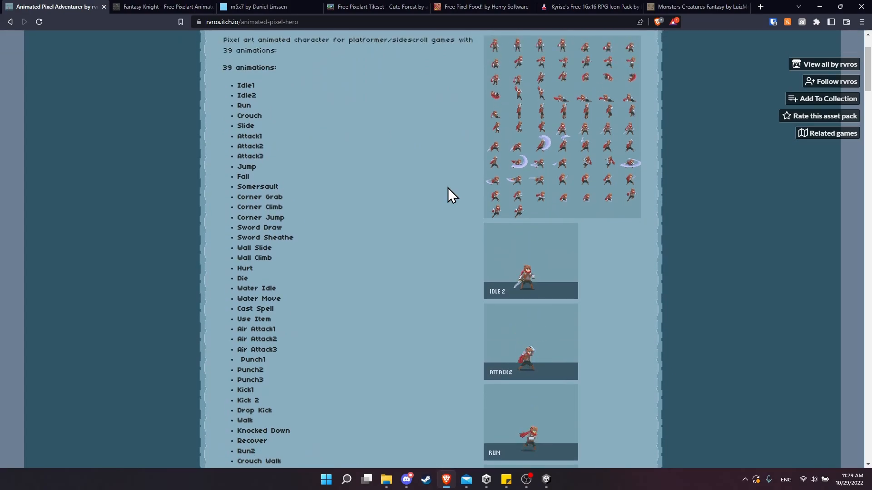
scroll("up", 3)
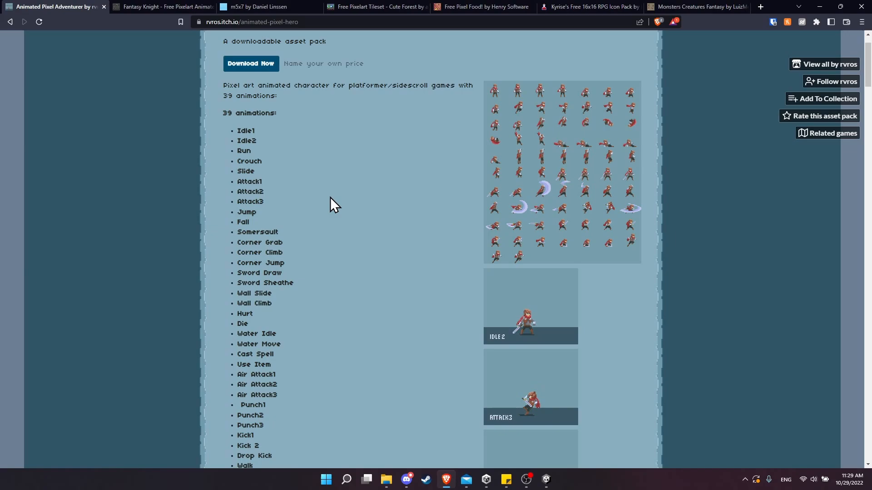
Download Adventurer-1.5.zip from the pack's files and move to the Fantasy Knight page
left_click(251, 63)
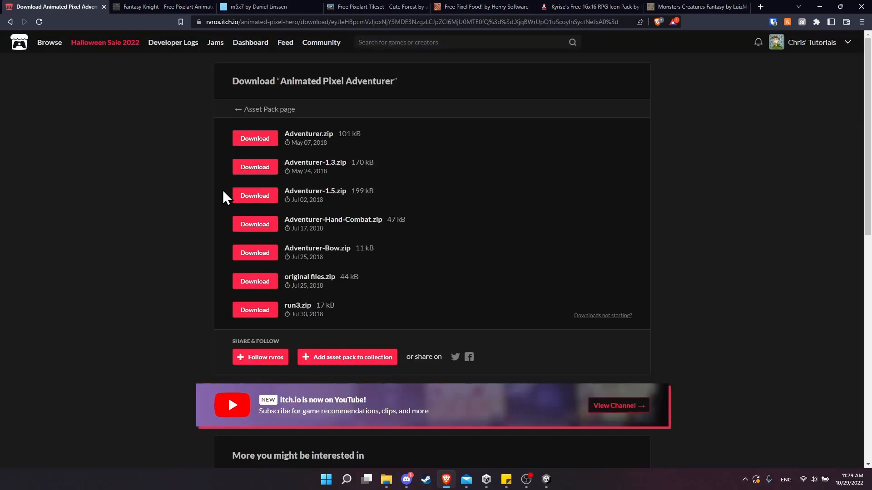
double_click(315, 191)
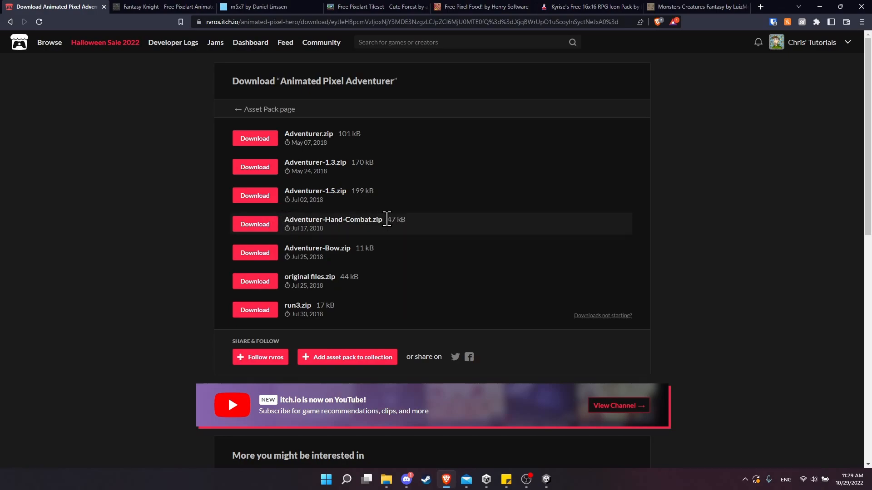
mouse_move(326, 245)
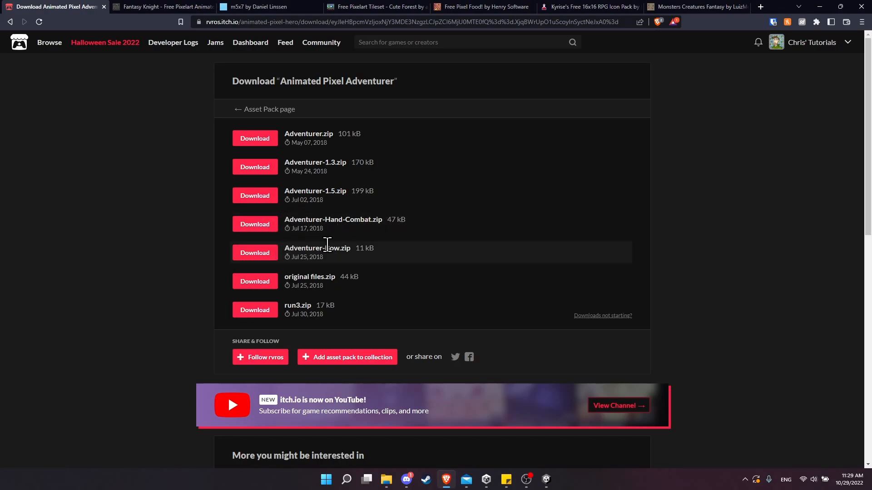
mouse_move(347, 251)
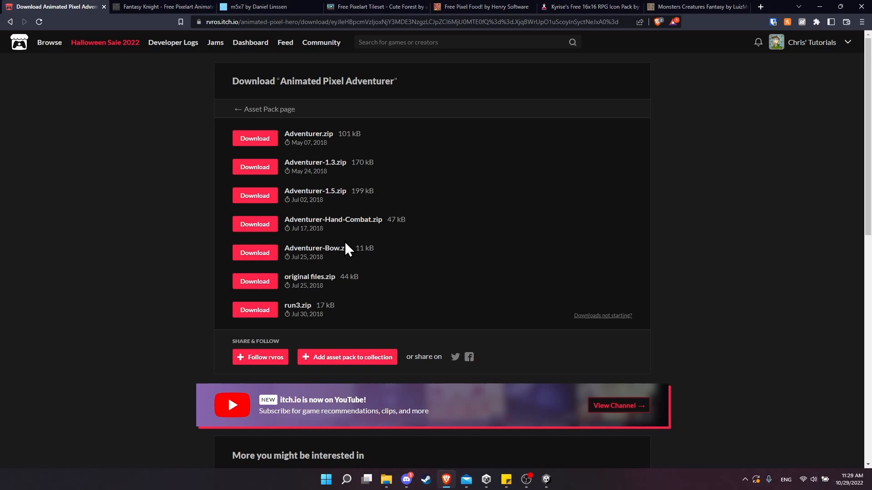
left_click(163, 6)
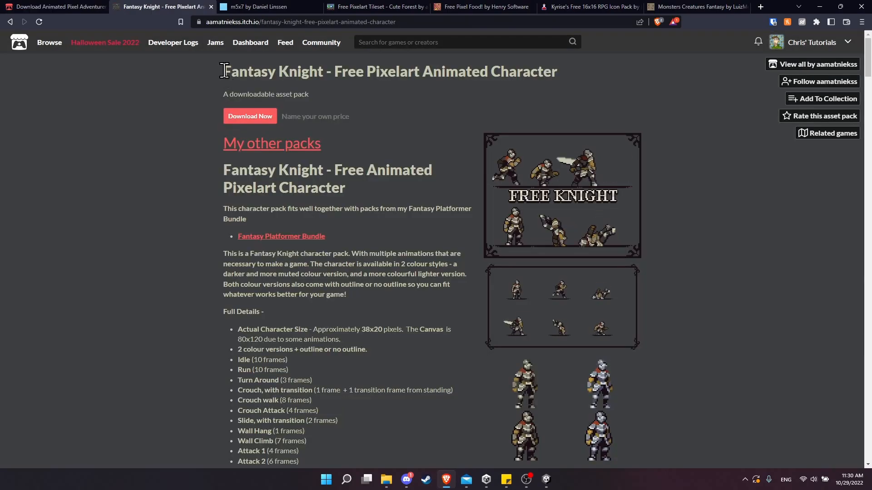
mouse_move(350, 94)
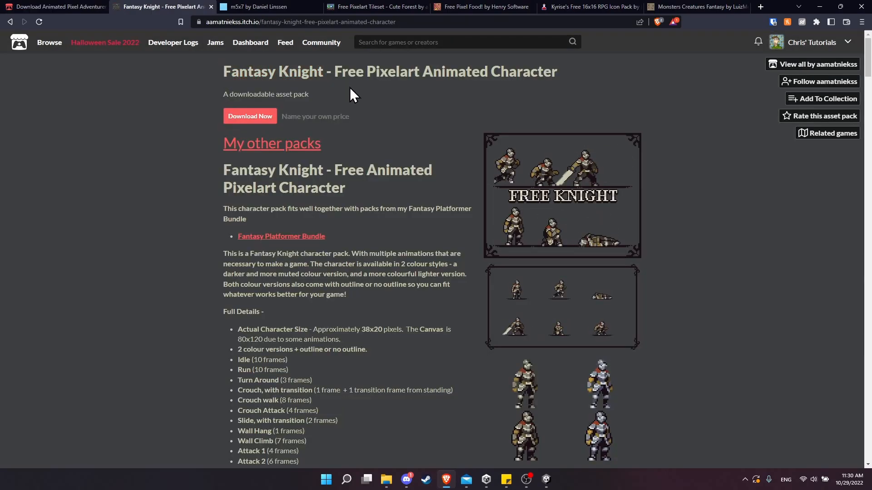
Bring up the Fantasy Knight download files and look over the m5x7 font page
left_click(250, 116)
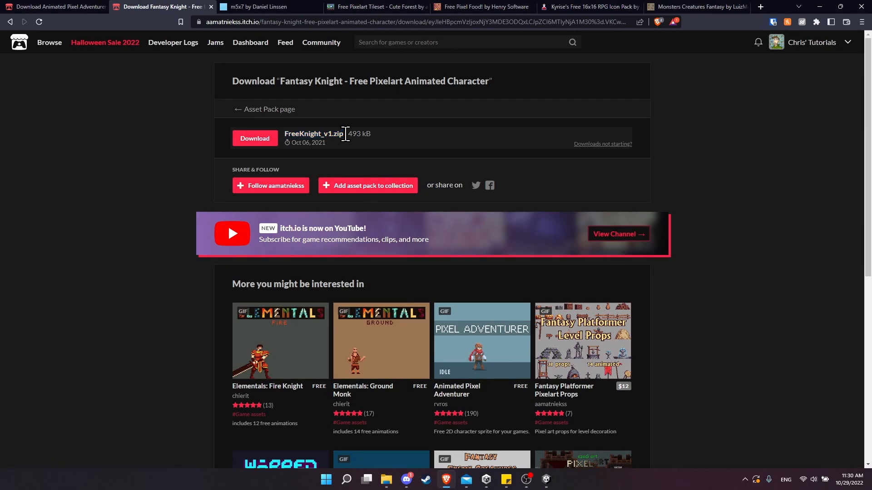
left_click(261, 6)
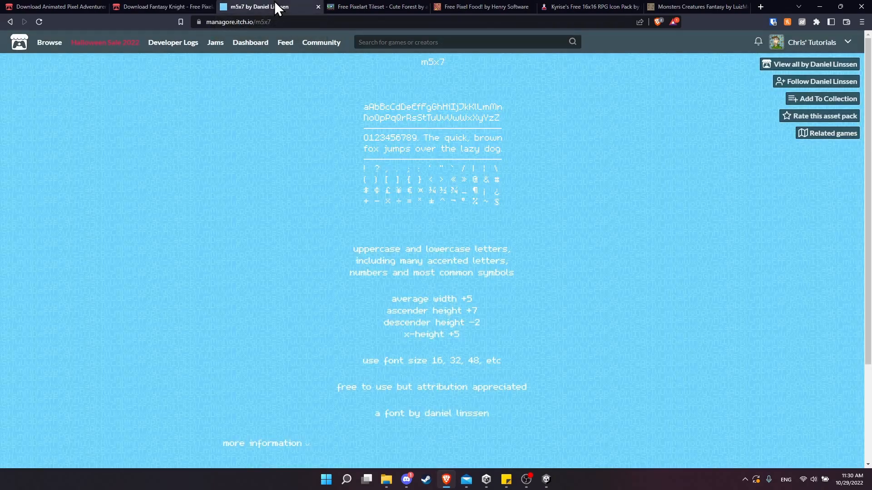
mouse_move(244, 71)
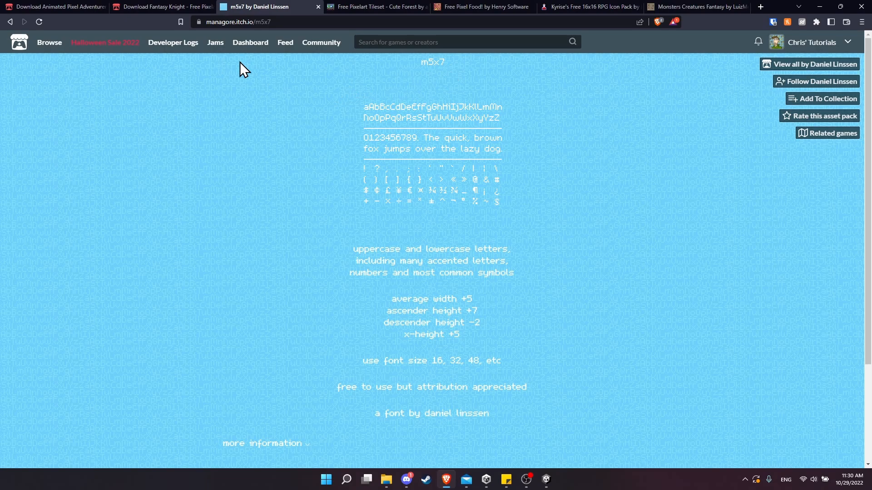
mouse_move(473, 74)
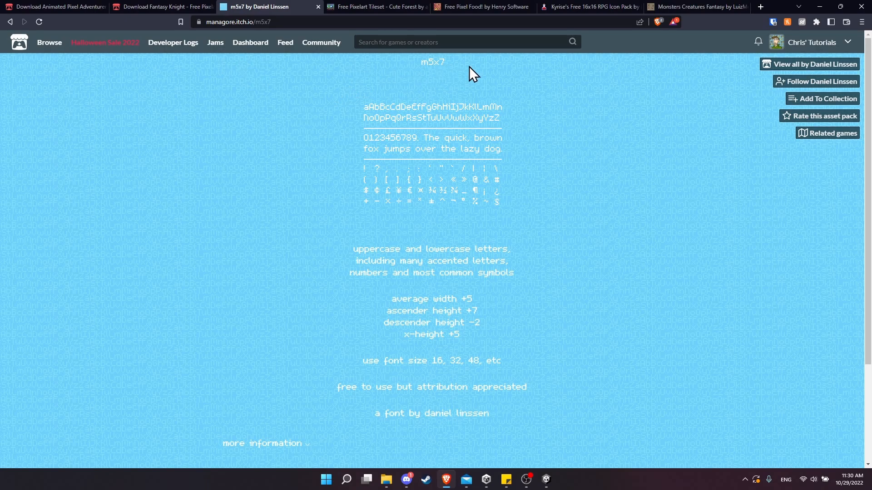
mouse_move(433, 203)
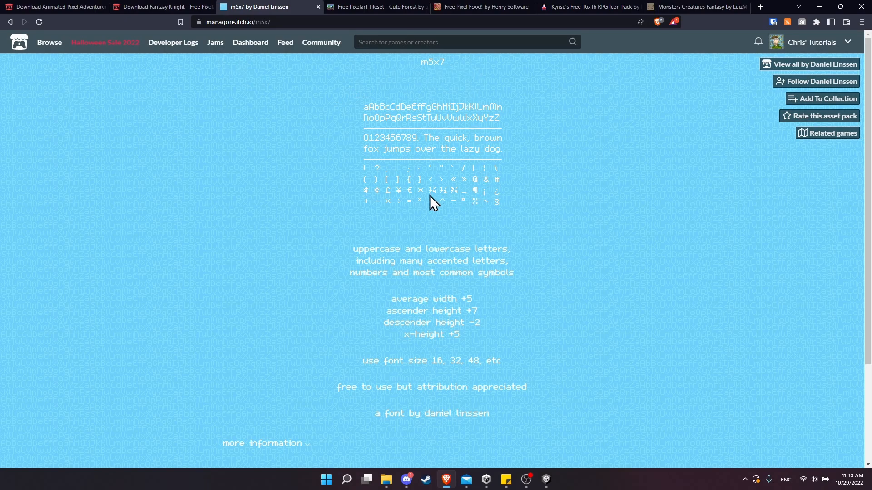
scroll("down", 3)
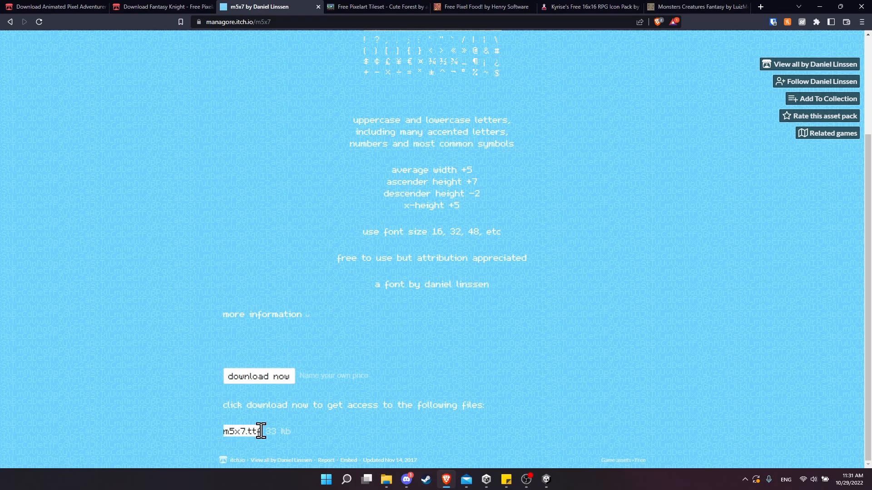
left_click(375, 6)
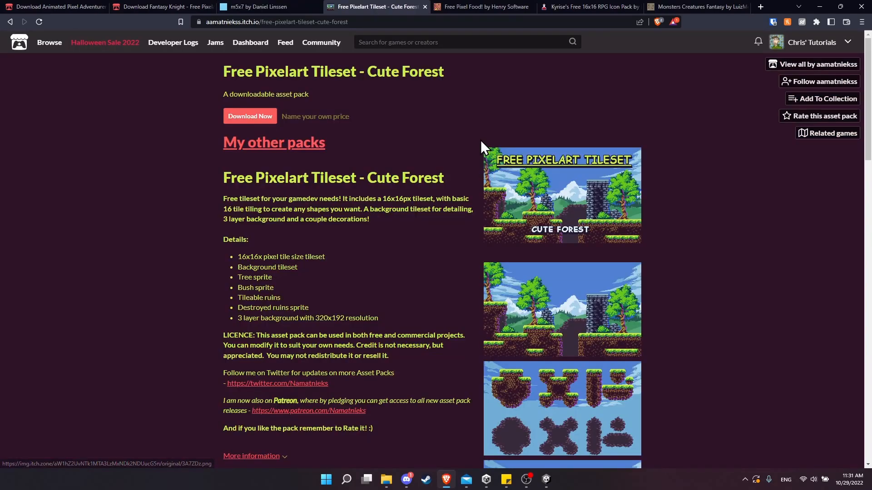
mouse_move(567, 180)
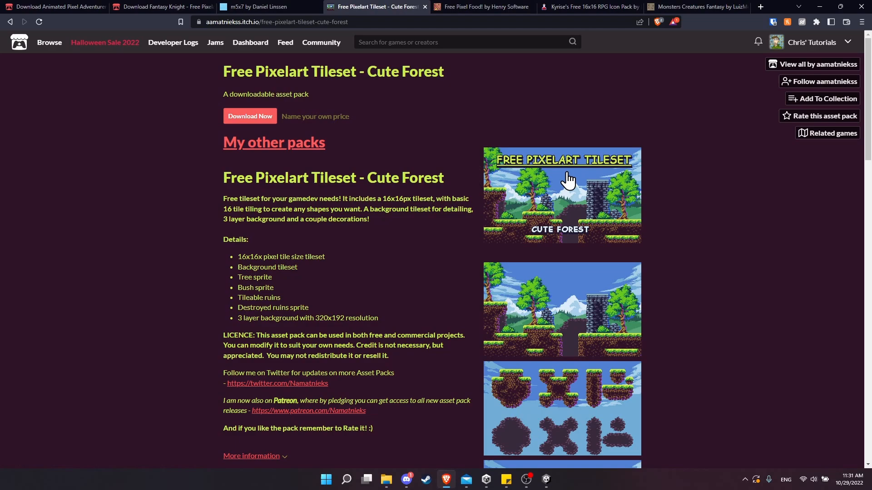
mouse_move(560, 214)
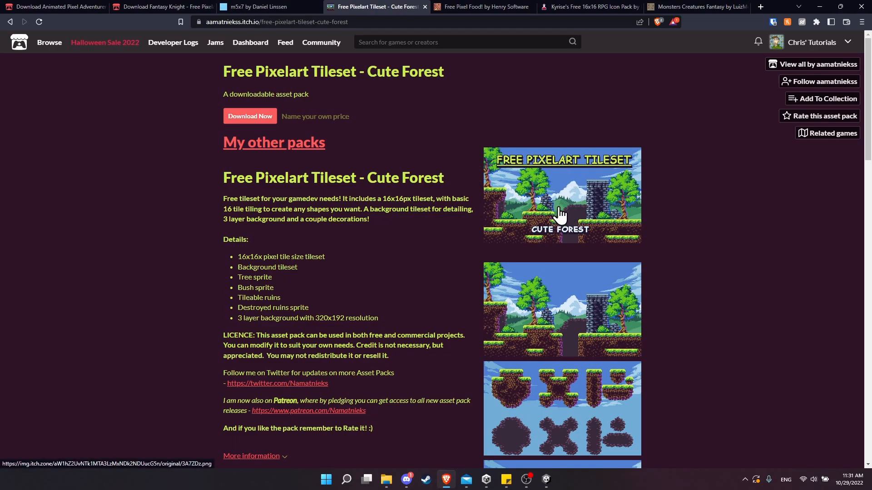
mouse_move(325, 73)
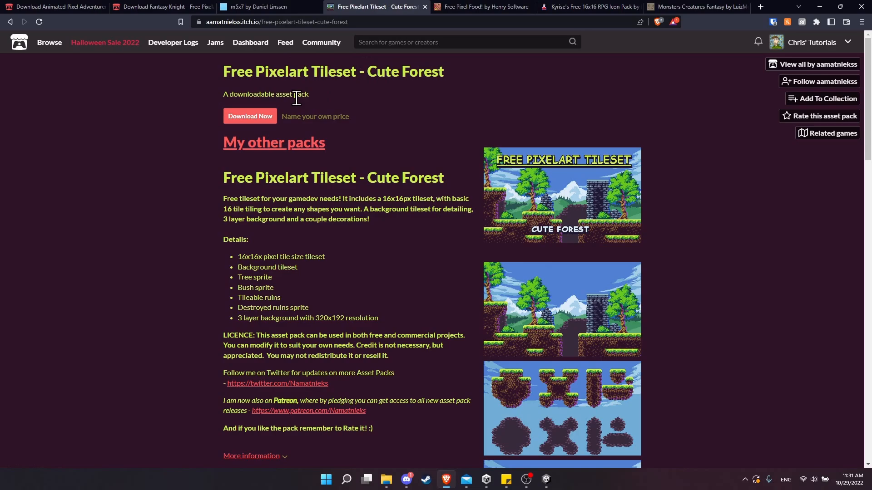
Bring up the Cute Forest tileset and Free Pixel Food download files, ending on Kyrise's icon pack
left_click(250, 116)
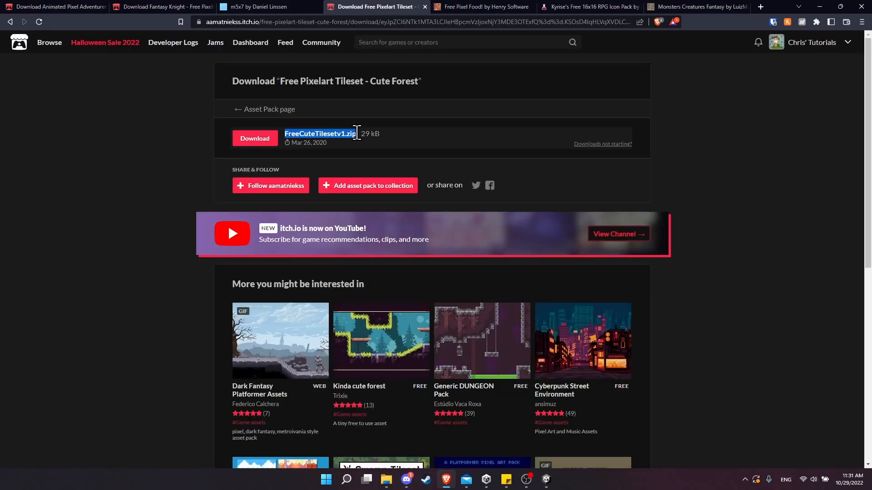
left_click(483, 7)
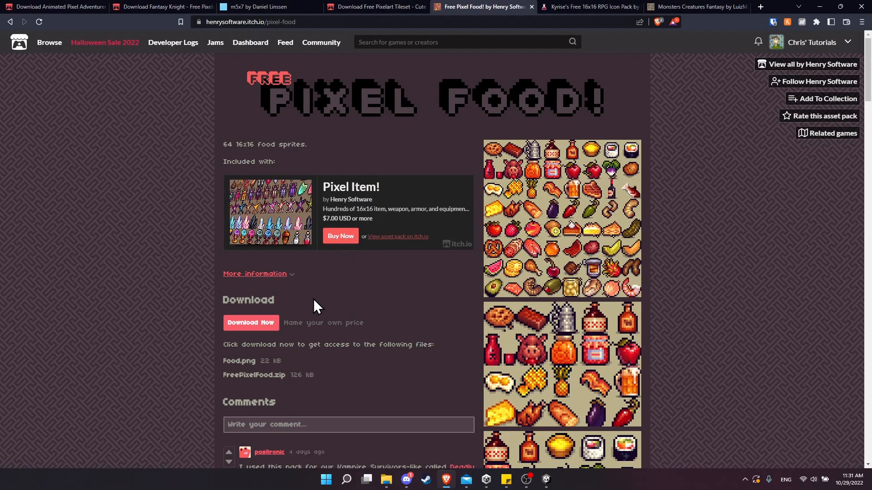
mouse_move(537, 118)
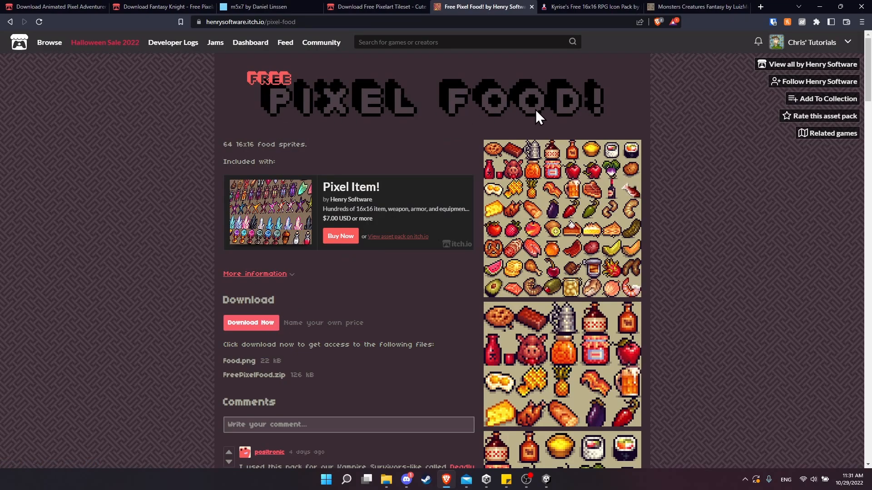
mouse_move(418, 301)
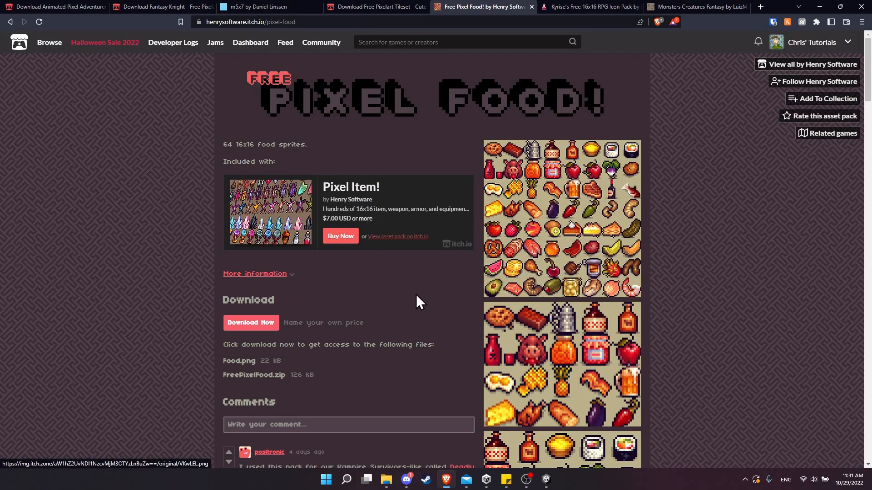
left_click(251, 322)
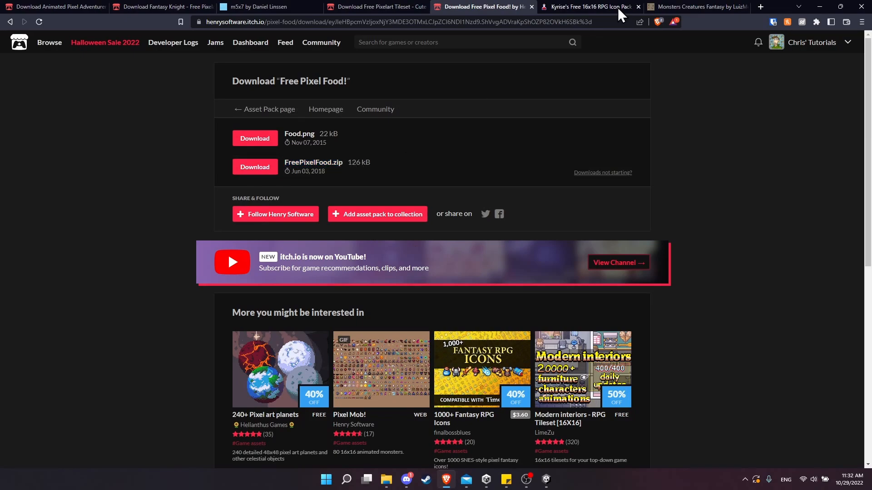
left_click(589, 6)
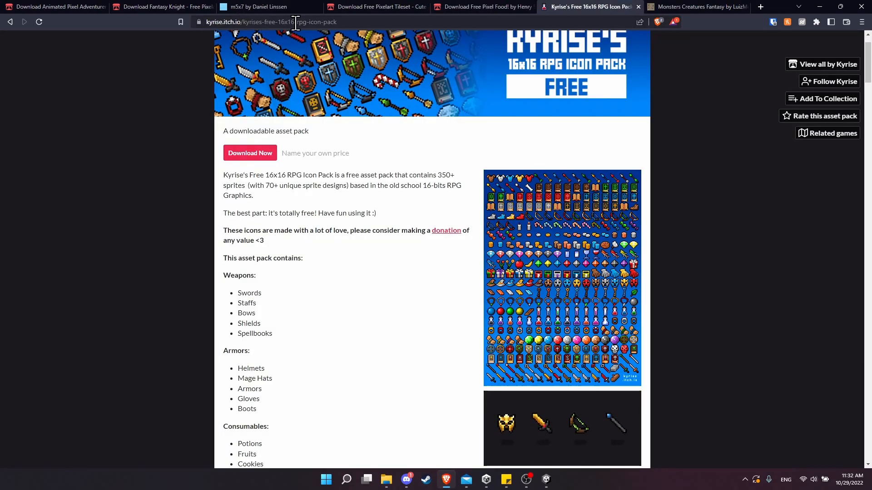
mouse_move(372, 48)
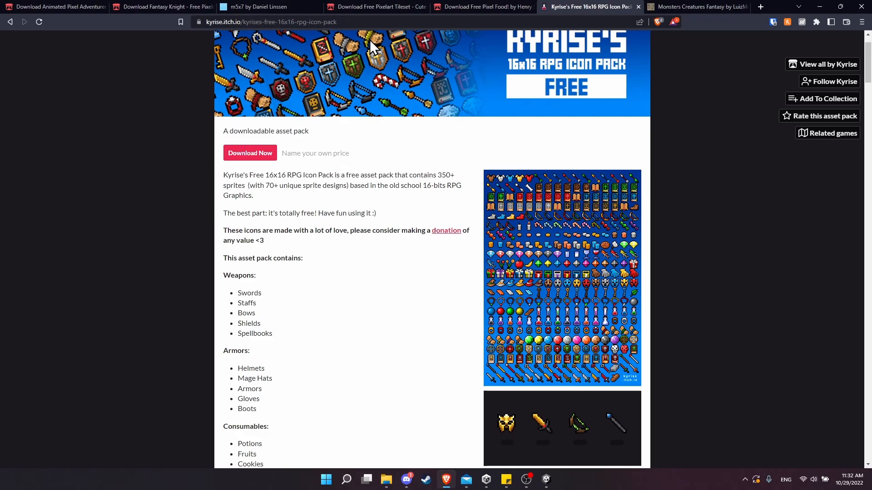
Preview Kyrise's icon pack sprite sheet enlarged, twice
left_click(561, 277)
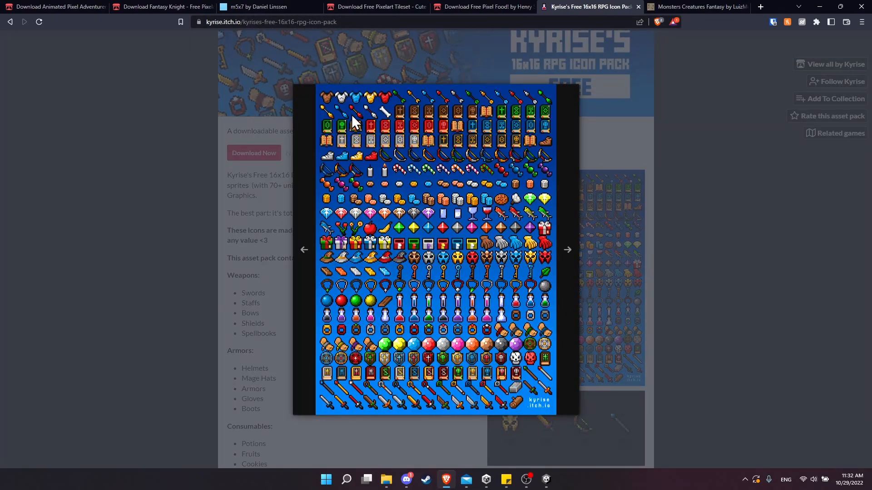
mouse_move(506, 106)
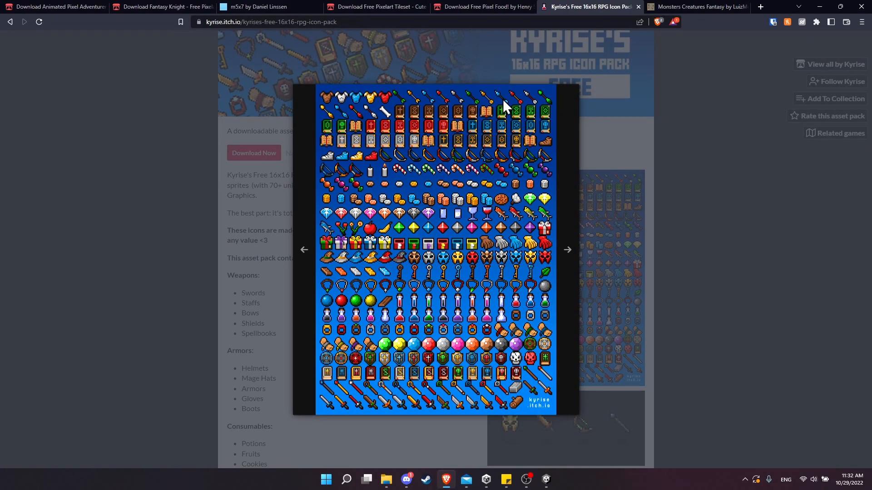
mouse_move(345, 117)
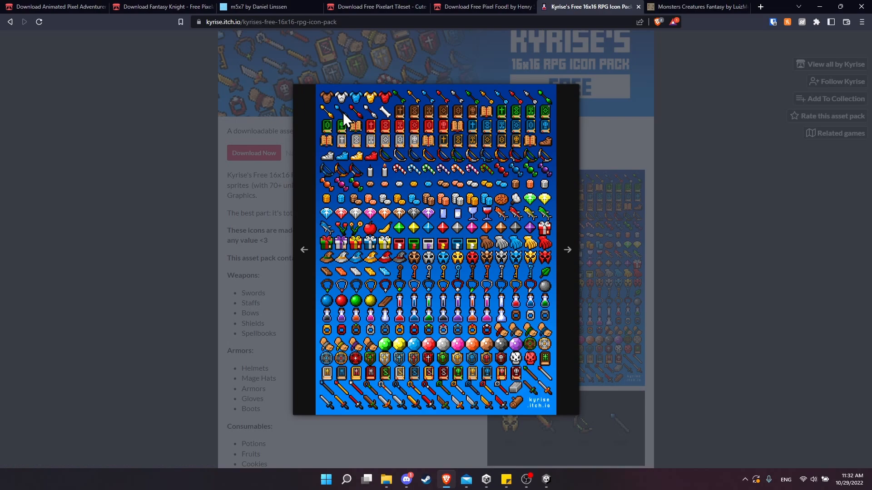
mouse_move(340, 119)
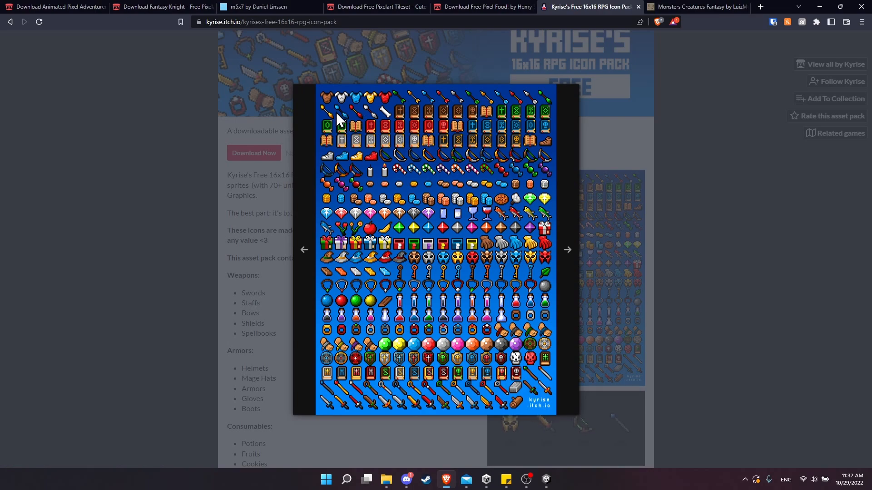
mouse_move(345, 120)
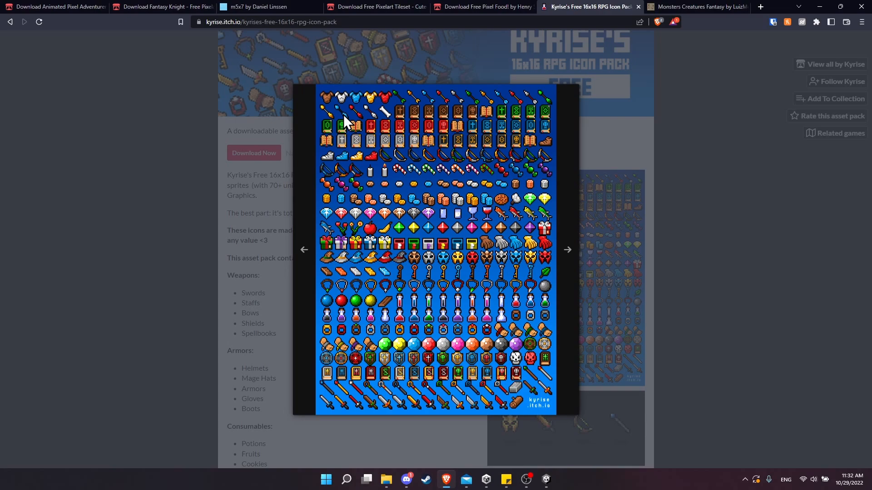
mouse_move(492, 108)
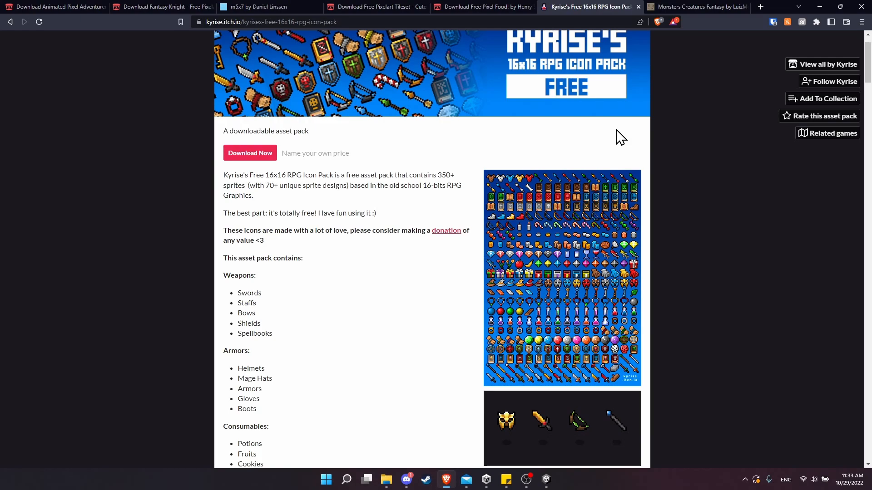
scroll("up", 3)
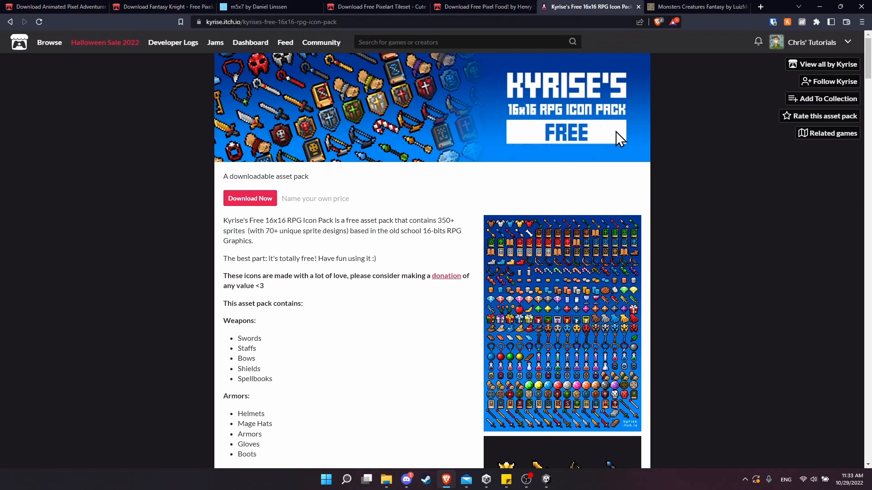
left_click(562, 323)
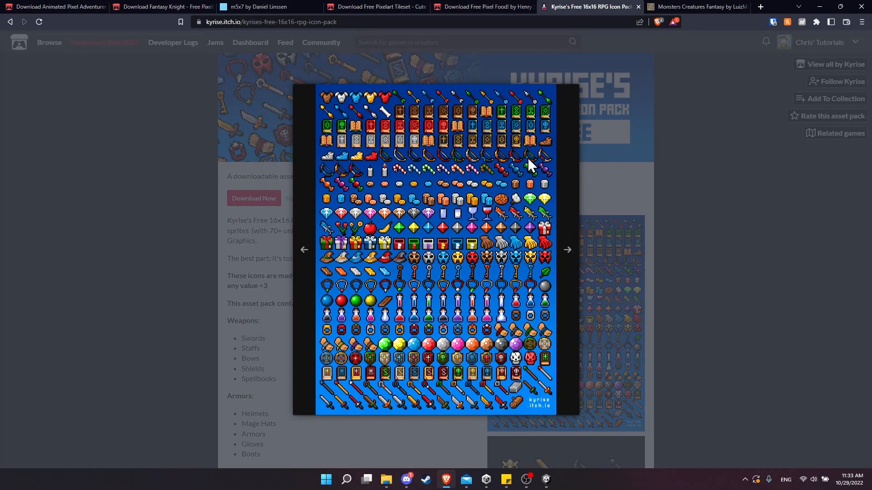
mouse_move(487, 170)
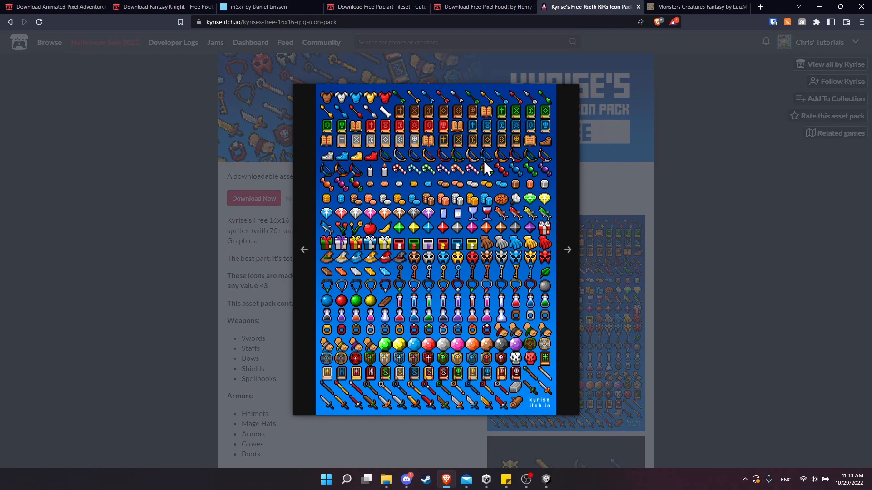
mouse_move(597, 275)
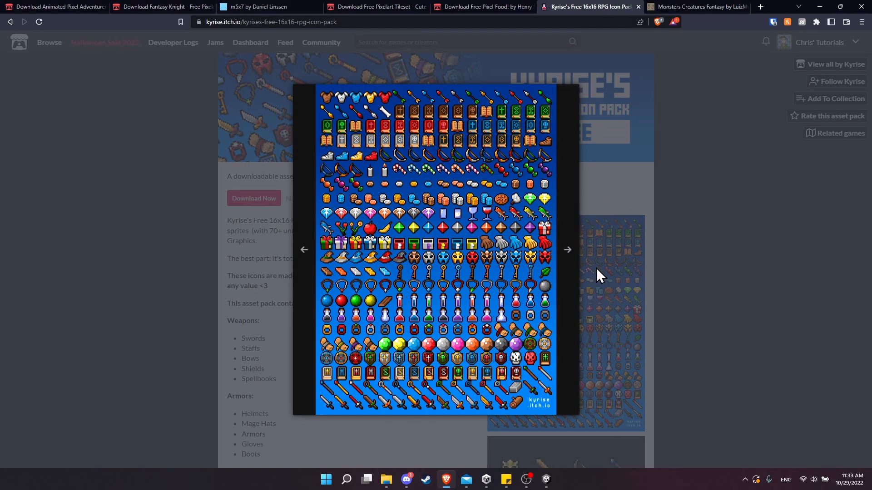
mouse_move(437, 325)
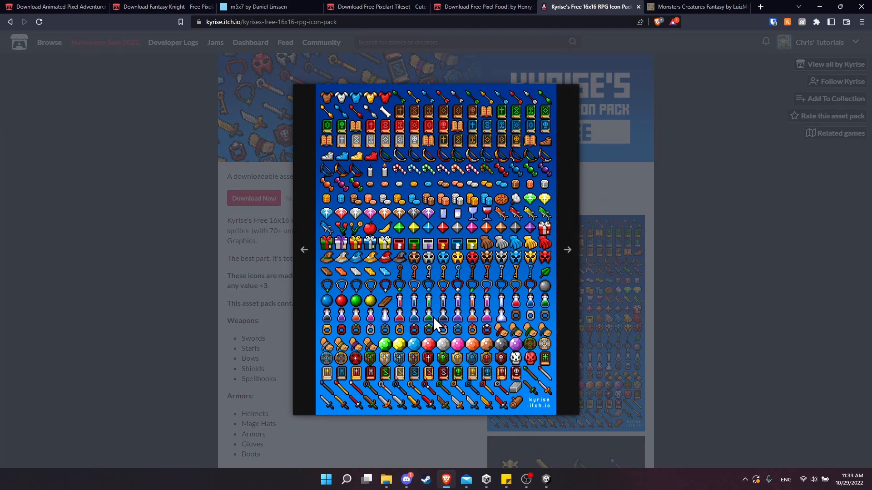
mouse_move(638, 239)
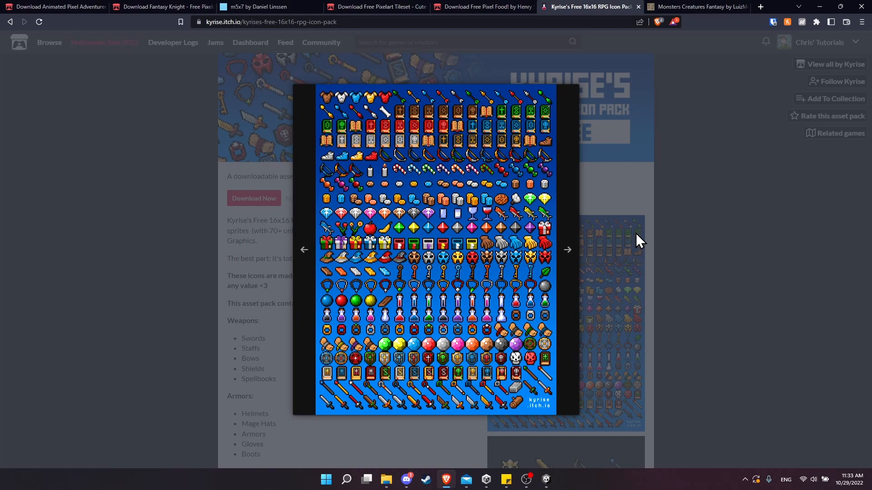
Start the Monsters Creatures Fantasy pack download and reach its zip file list
left_click(696, 6)
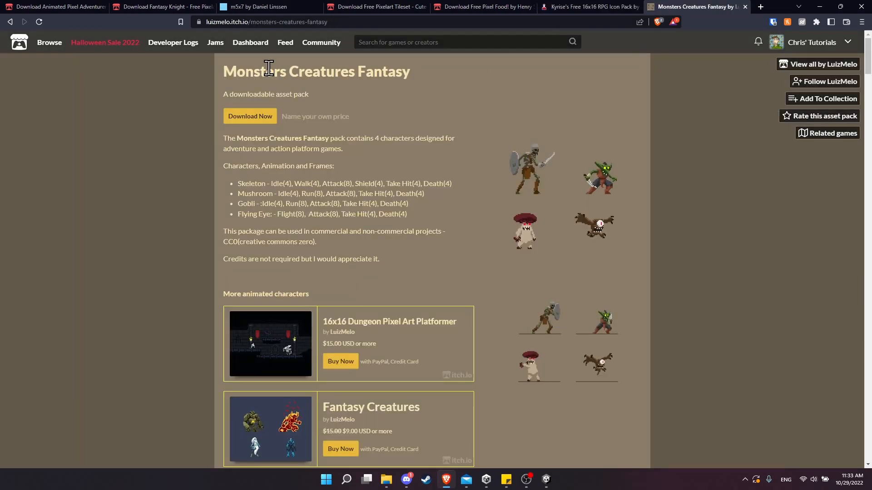
mouse_move(250, 42)
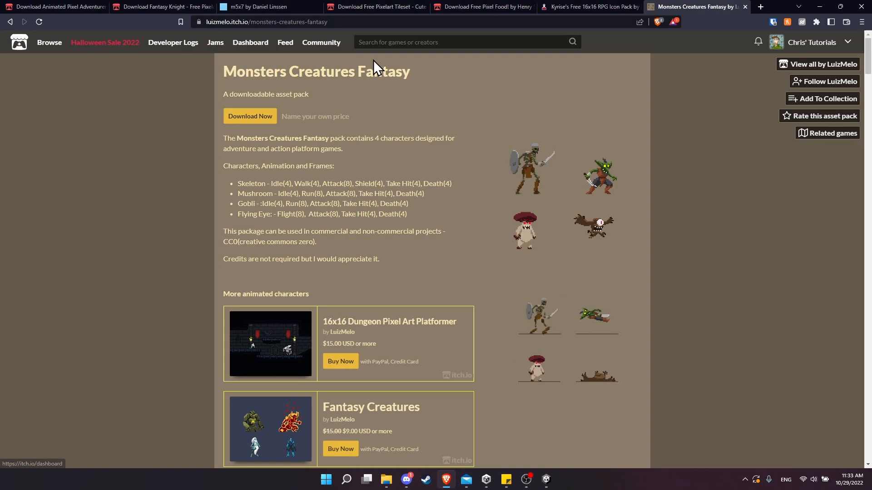
left_click(250, 116)
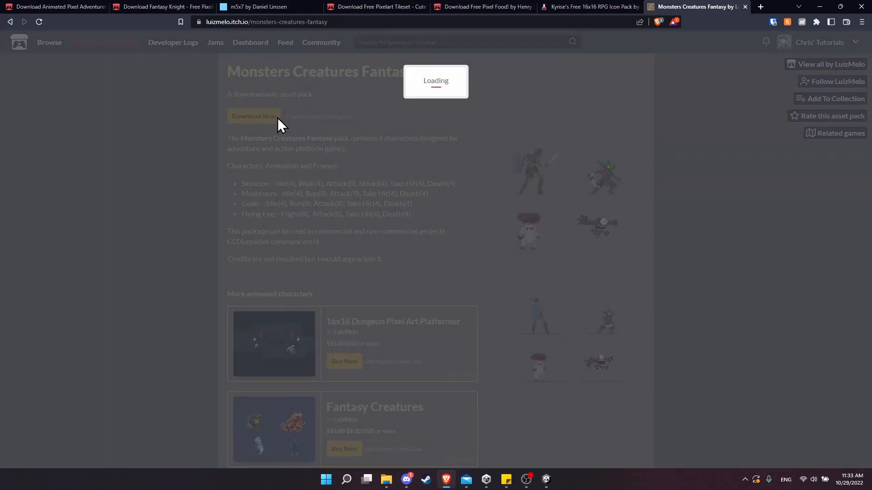
left_click(254, 116)
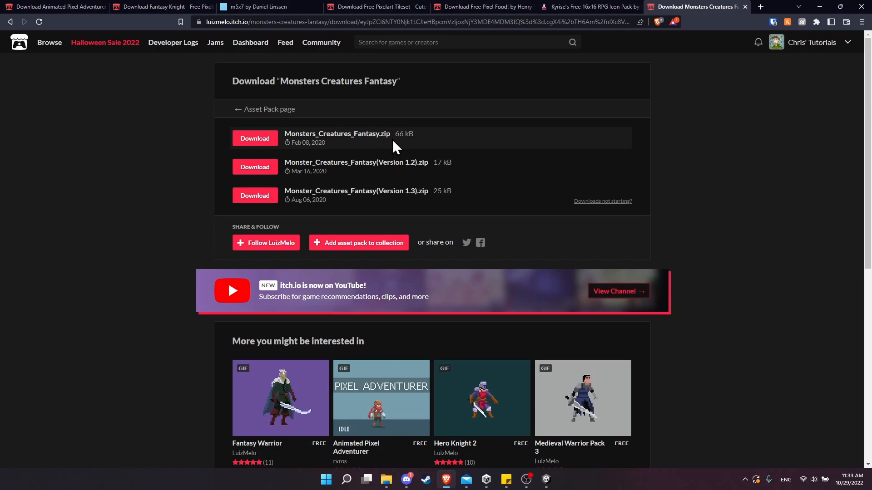
mouse_move(423, 162)
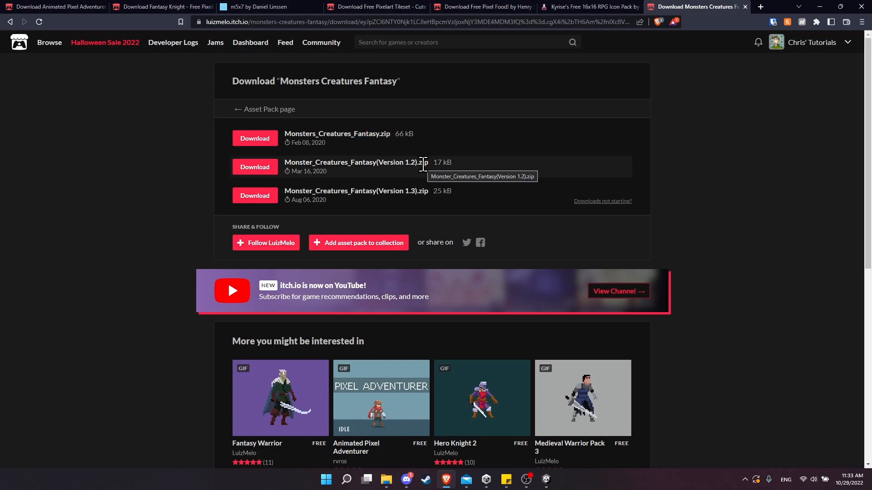
mouse_move(416, 191)
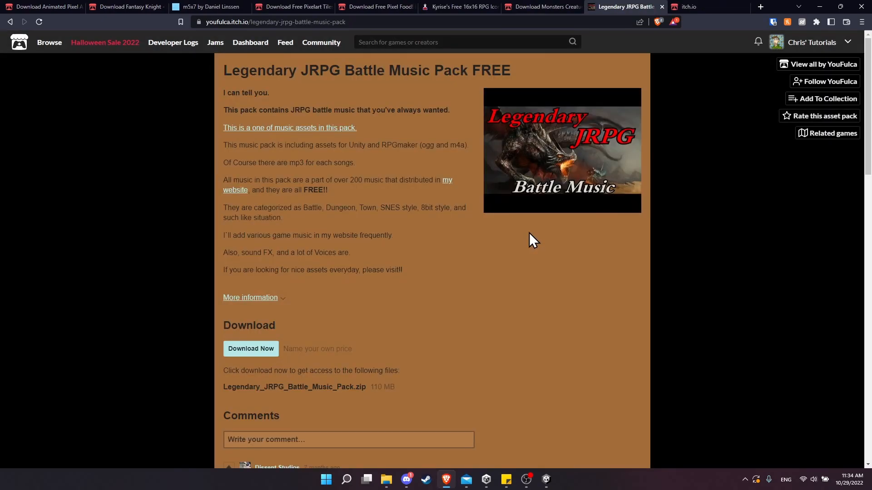
mouse_move(237, 56)
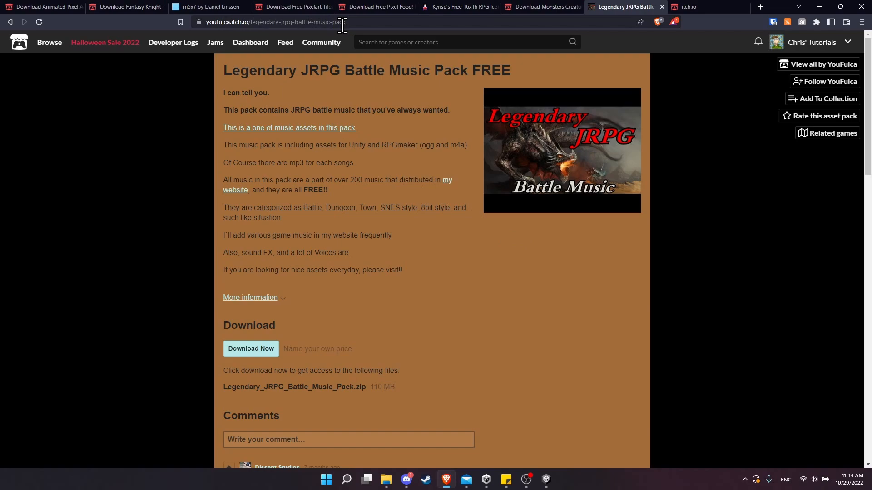
mouse_move(358, 388)
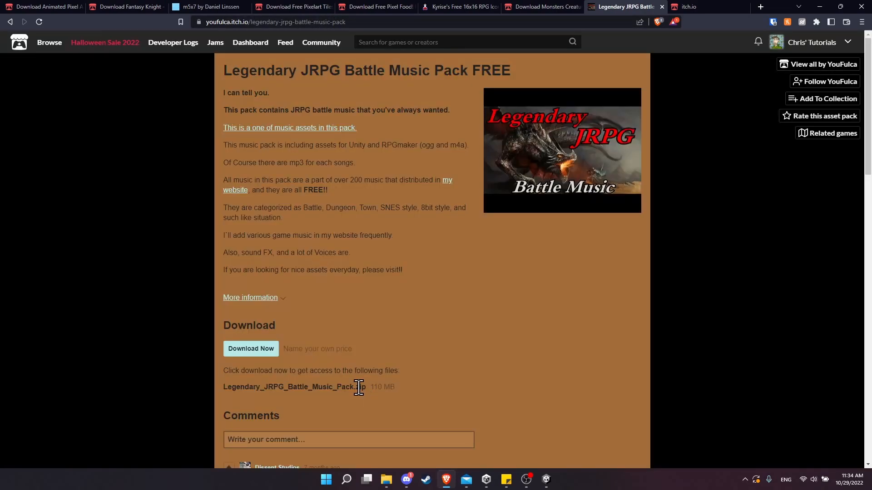
Select the Legendary JRPG Battle Music zip name and move to the RPG Essentials SFX page
double_click(293, 387)
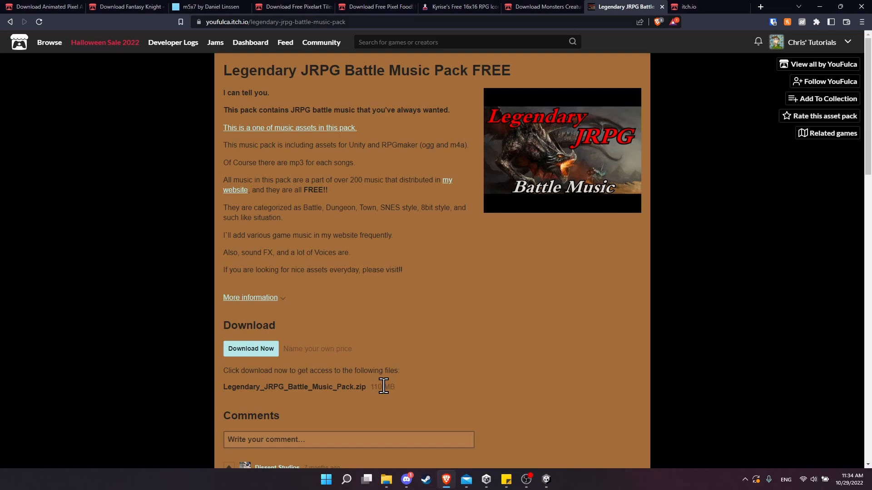
mouse_move(449, 392)
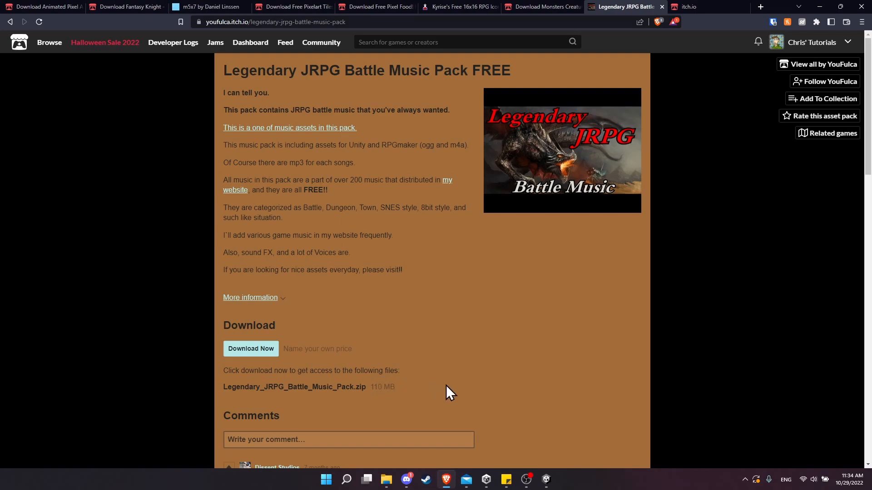
mouse_move(702, 22)
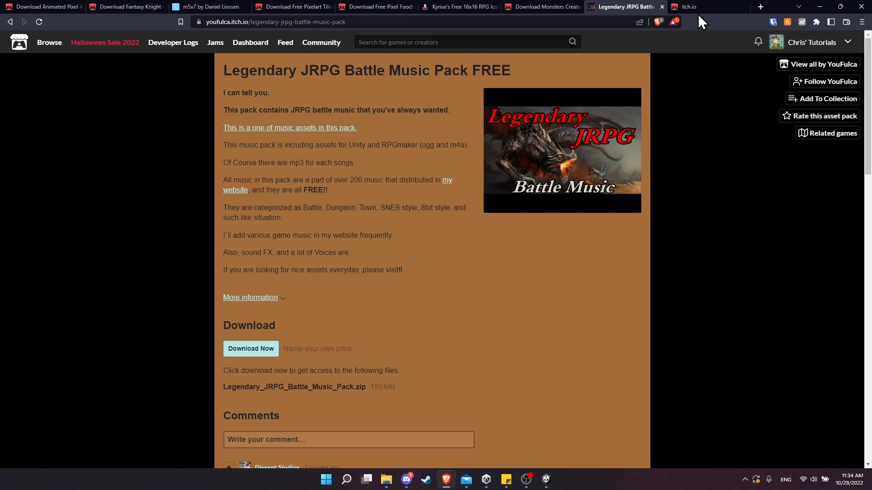
left_click(708, 7)
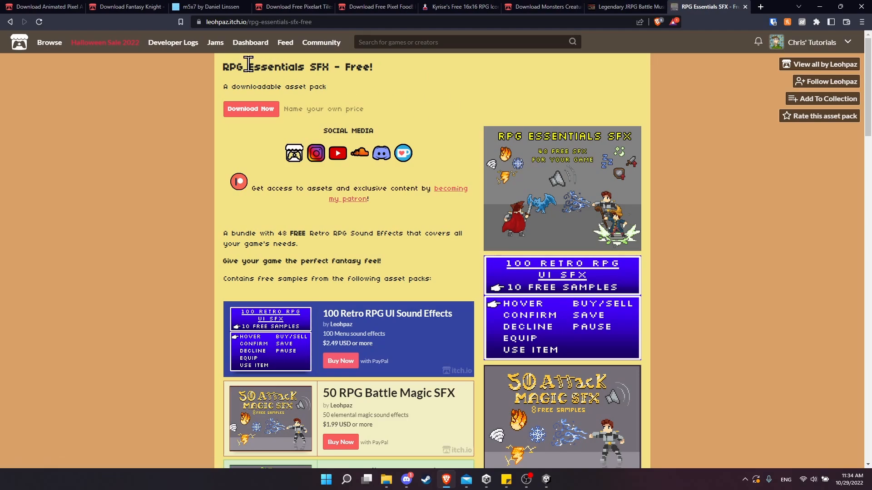
mouse_move(220, 110)
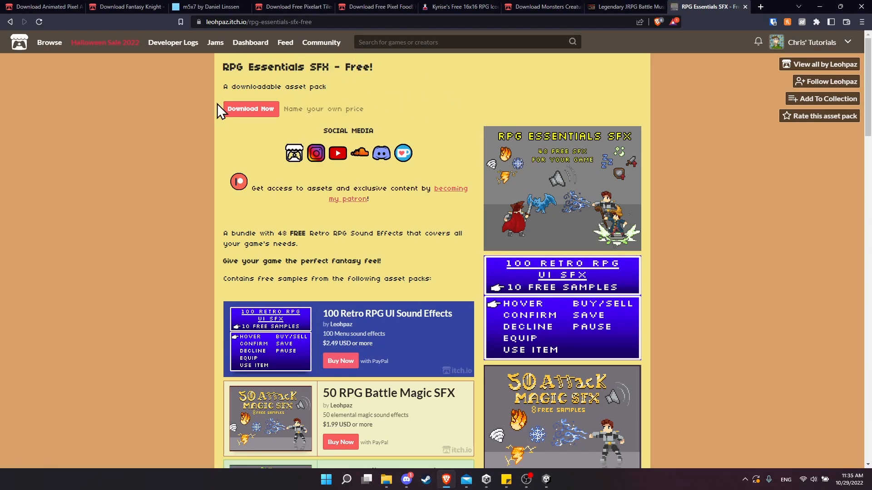
Skip the optional payment and go straight to the RPG Essentials SFX downloads
left_click(250, 108)
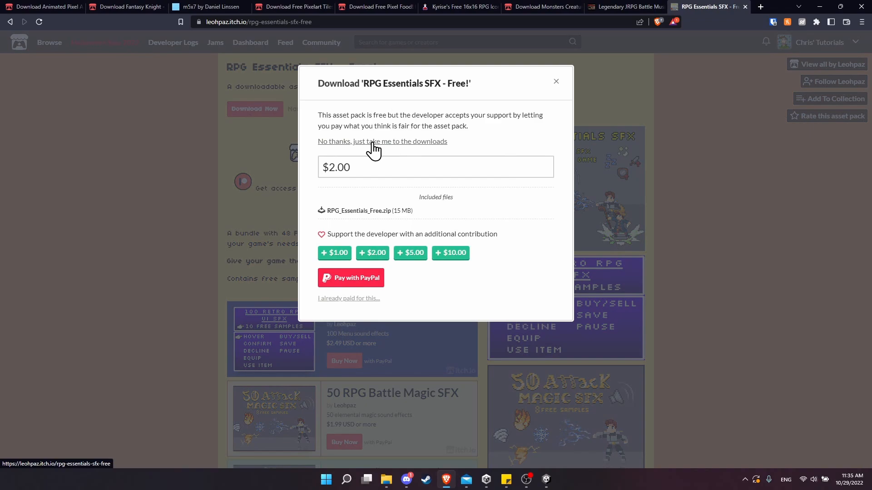
left_click(381, 141)
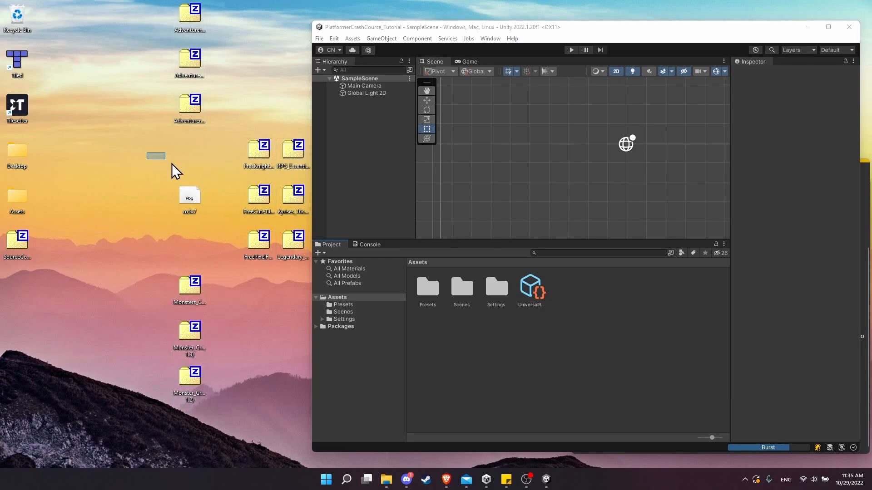
mouse_move(297, 238)
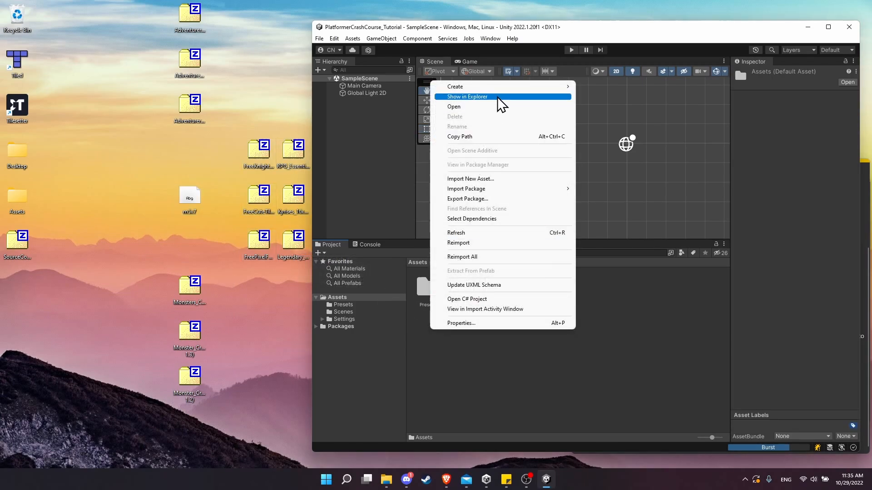
Show the Unity Assets folder in Explorer and create Art with the six asset pack subfolders
left_click(467, 97)
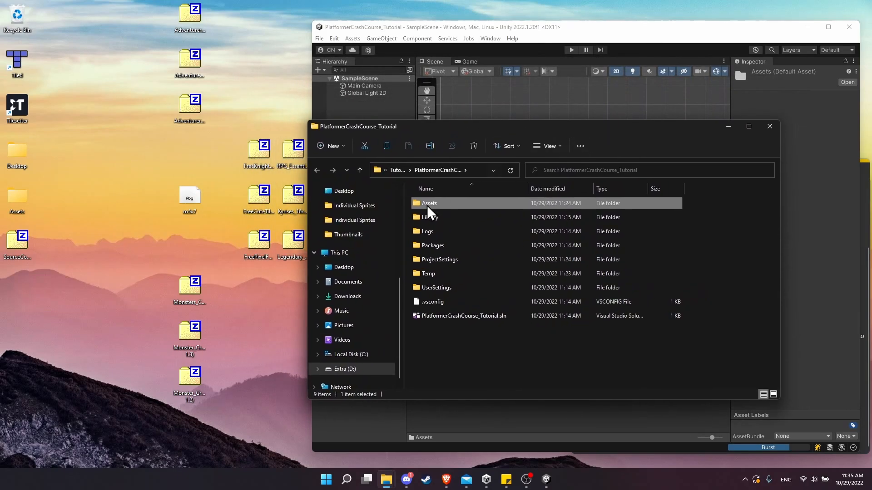
double_click(430, 203)
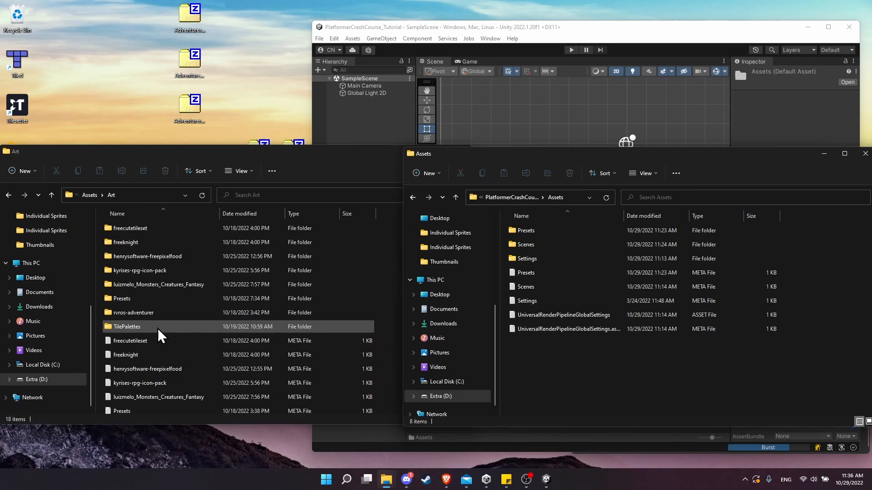
left_click(158, 284)
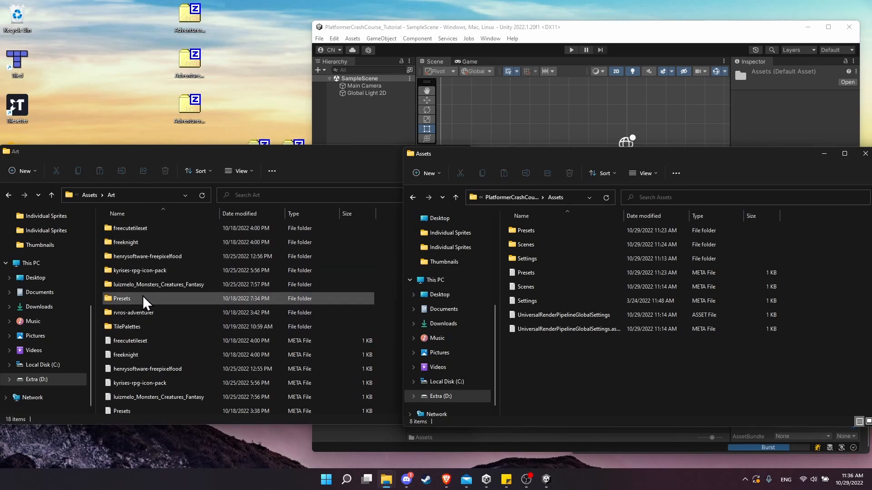
mouse_move(128, 308)
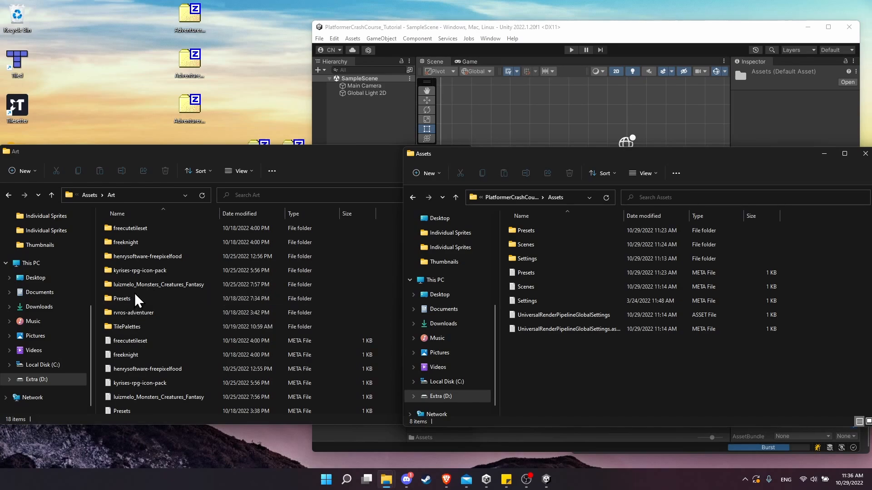
left_click(158, 285)
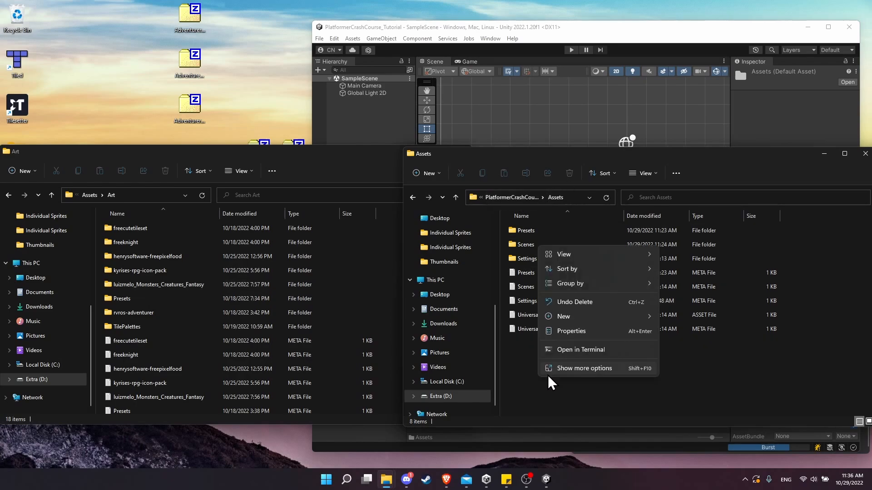
left_click(563, 316)
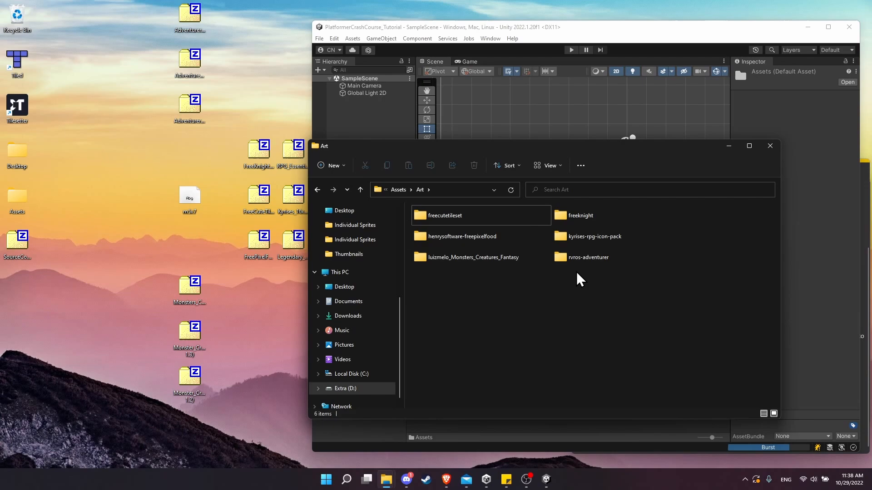
mouse_move(559, 293)
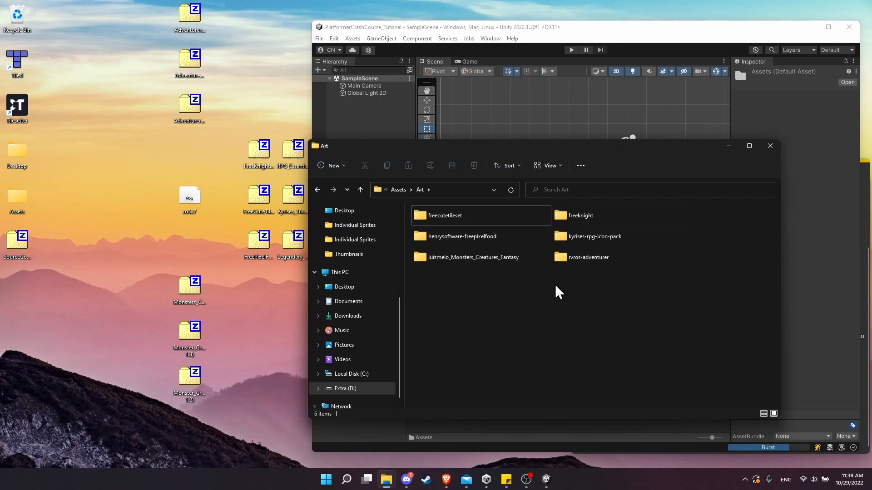
Extract the Adventurer and Adventurer-Bow archives' sheets and Individual Sprites into rvros-adventurer
left_click(588, 257)
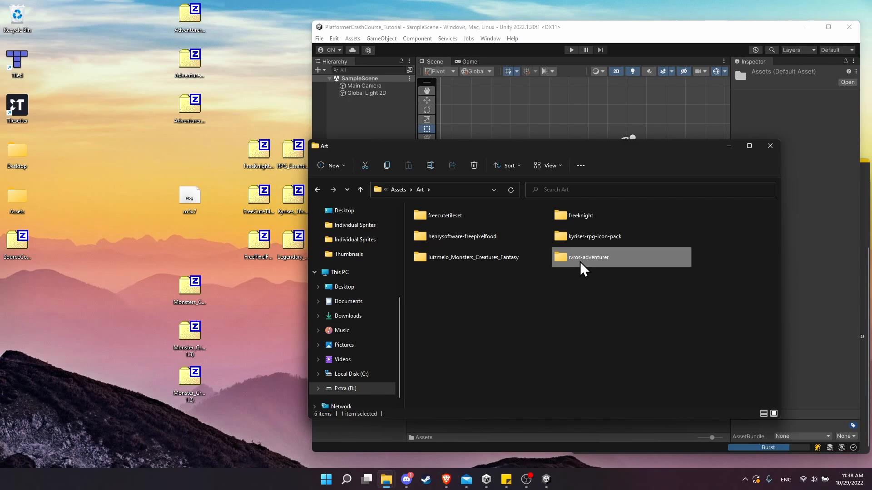
double_click(588, 257)
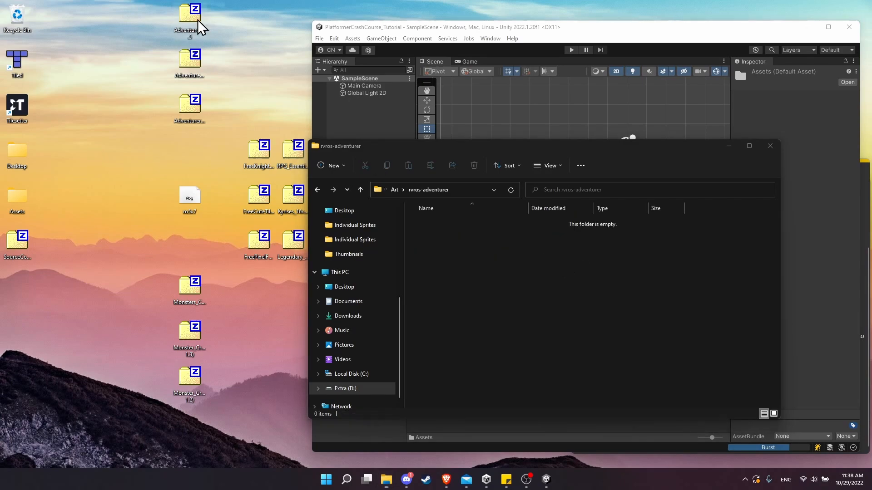
double_click(188, 18)
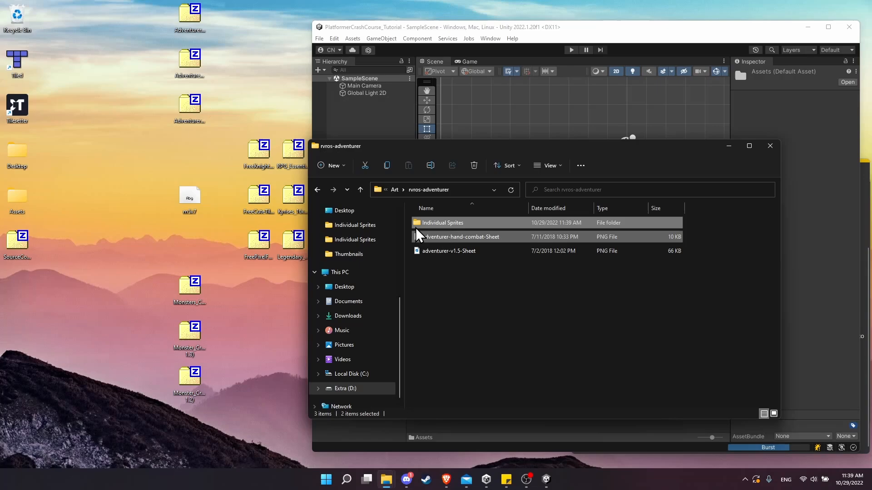
double_click(189, 105)
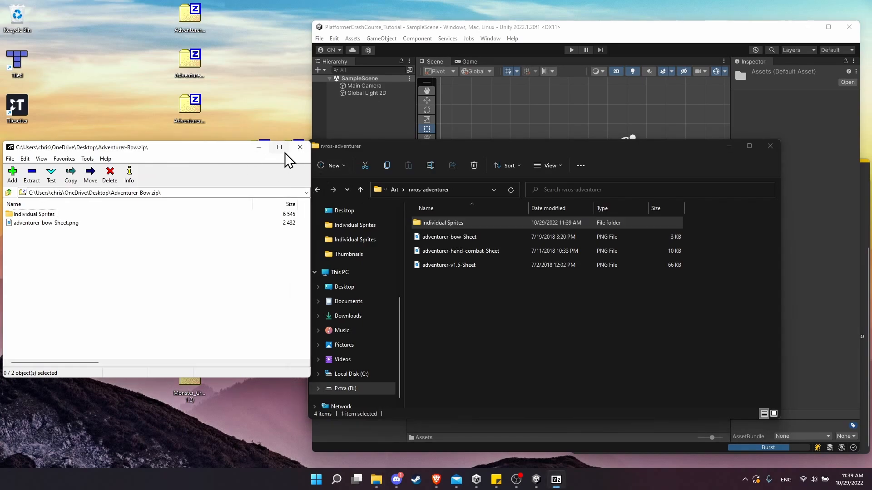
left_click(300, 147)
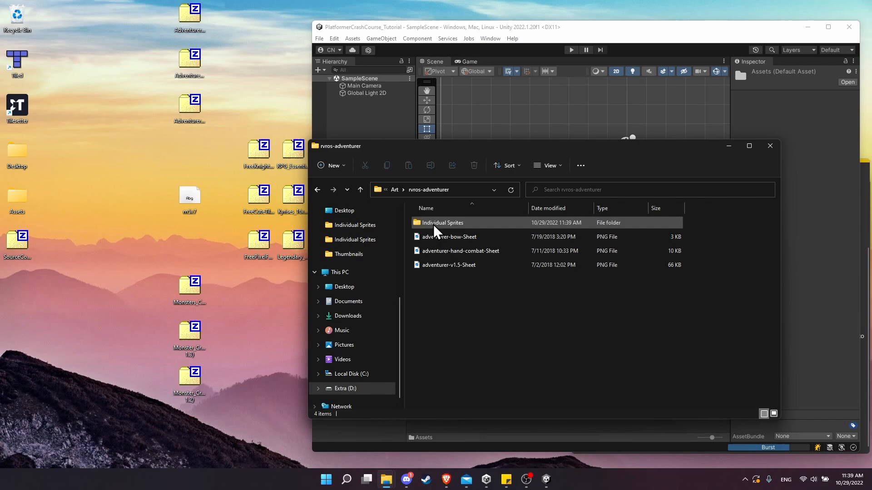
Return to Art and enter the luizmelo_Monsters_Creatures_Fantasy folder
left_click(360, 190)
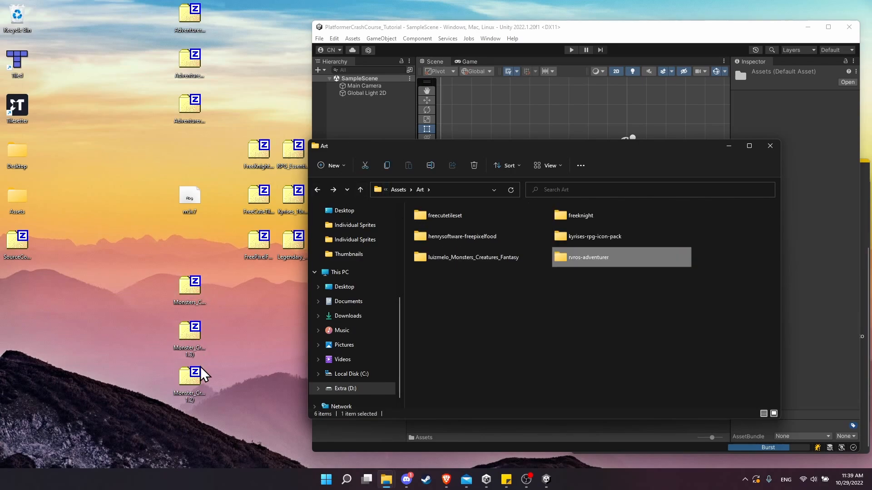
double_click(473, 257)
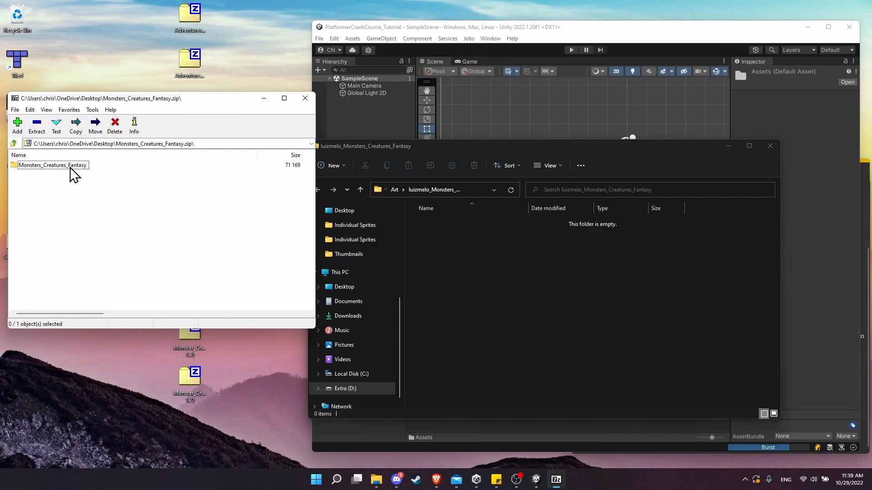
mouse_move(37, 177)
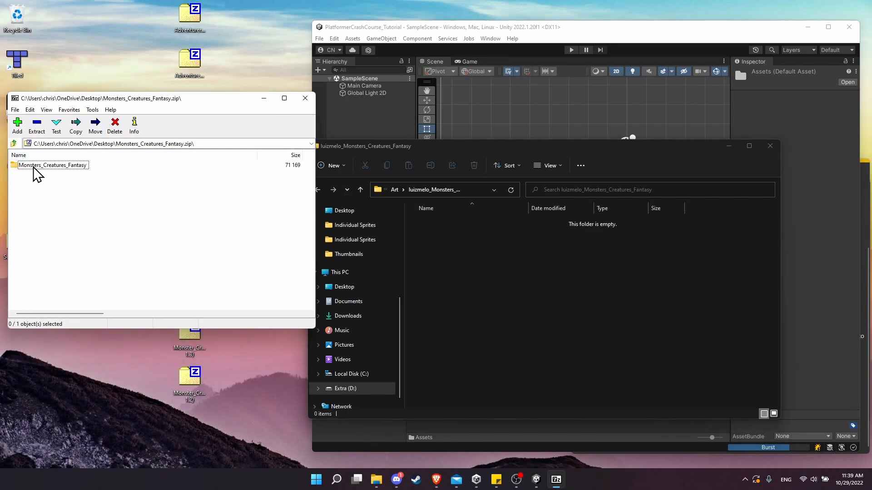
Drag Skeleton, Mushroom, Goblin, Flying eye and All Characters from the zip into the luizmelo folder
double_click(53, 166)
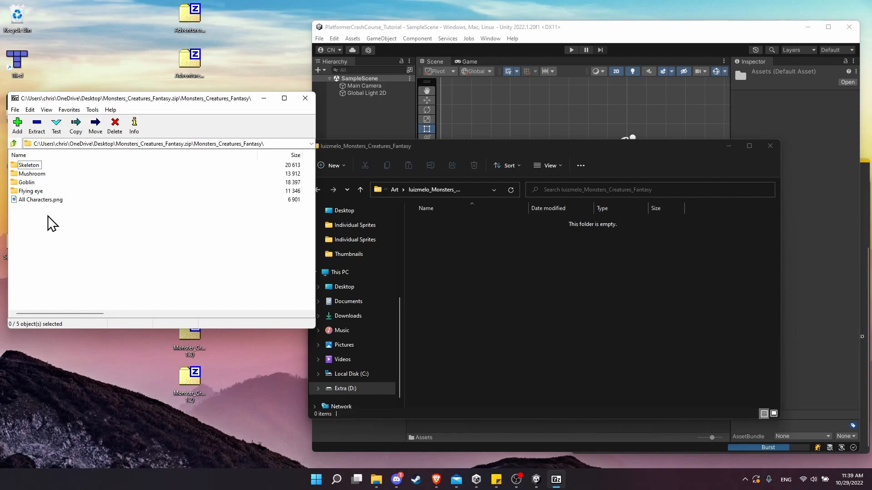
key("ctrl+a")
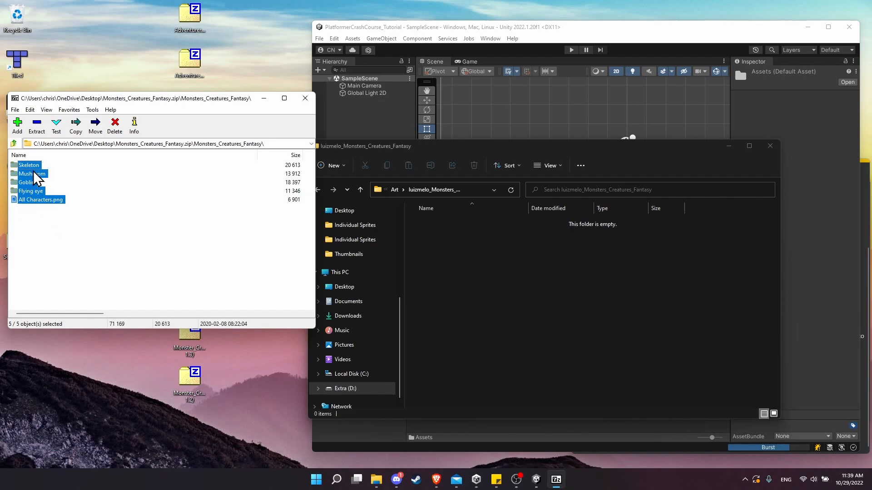
mouse_move(36, 217)
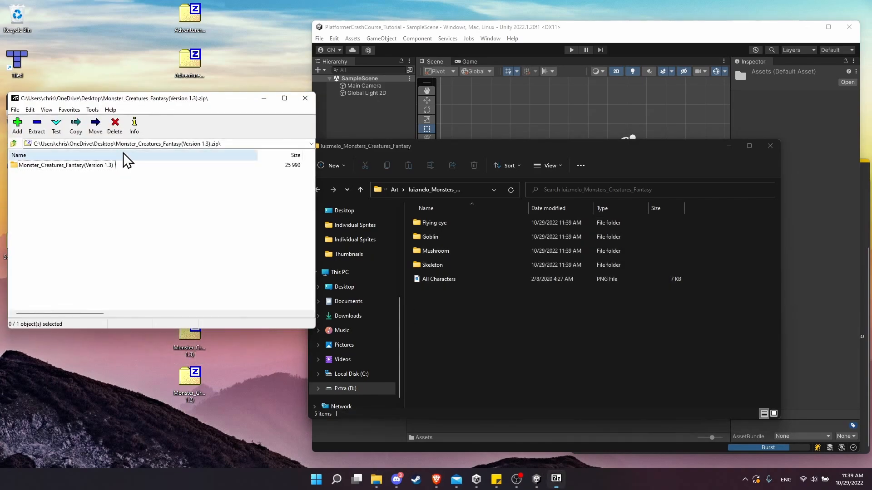
double_click(66, 165)
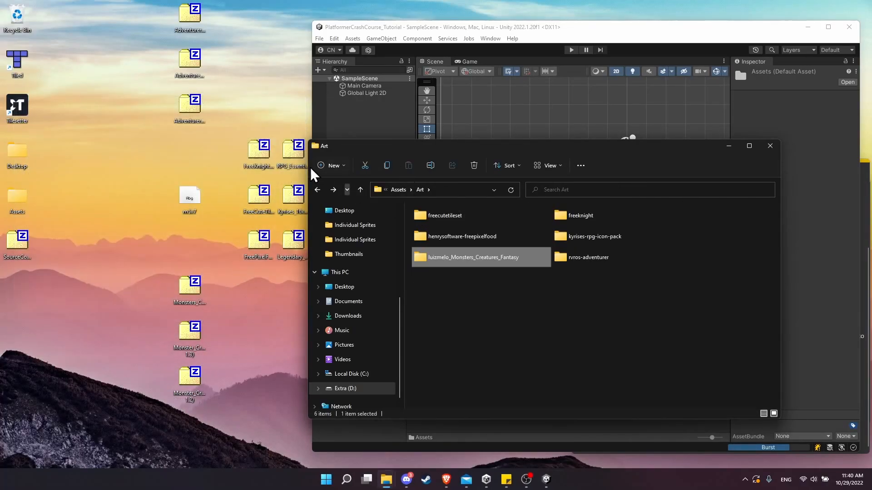
Open the free knight archive, then Kyrise's 16x16 RPG Icon Pack folder to extract its contents
double_click(581, 216)
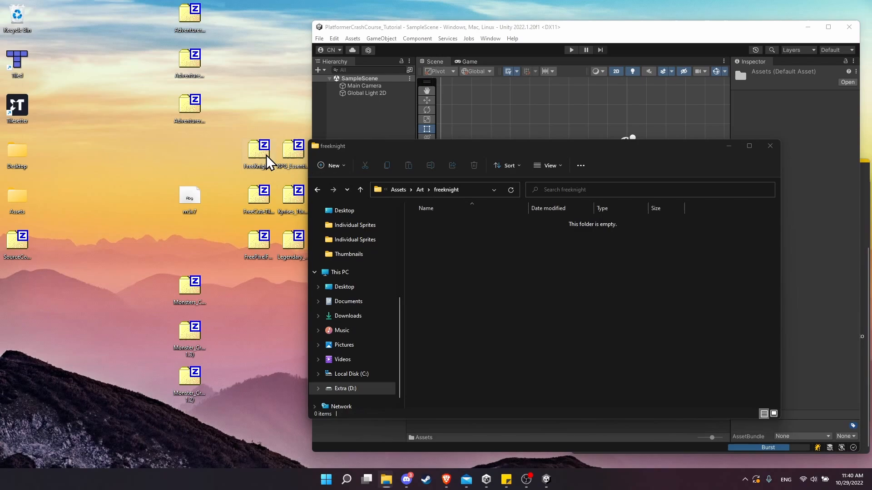
double_click(256, 149)
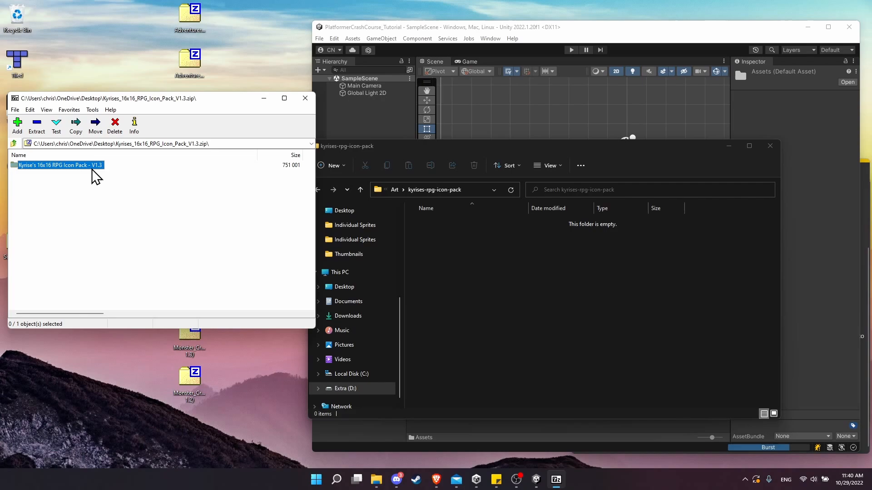
double_click(59, 165)
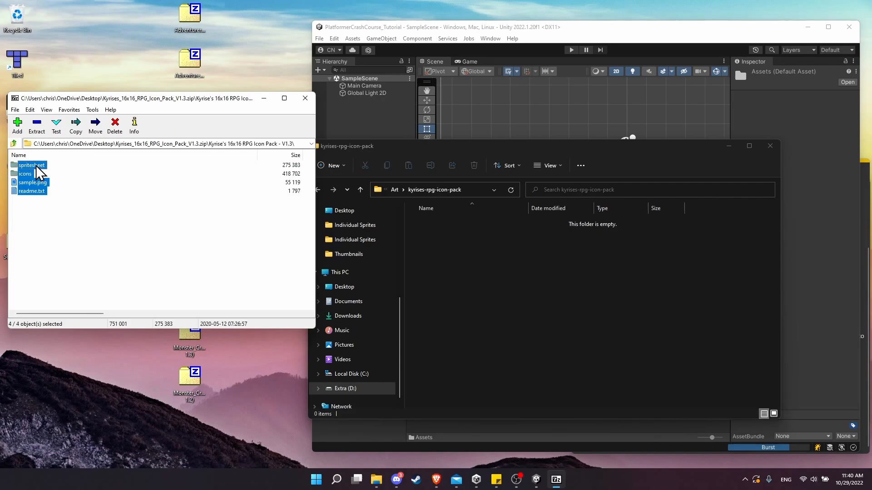
mouse_move(28, 186)
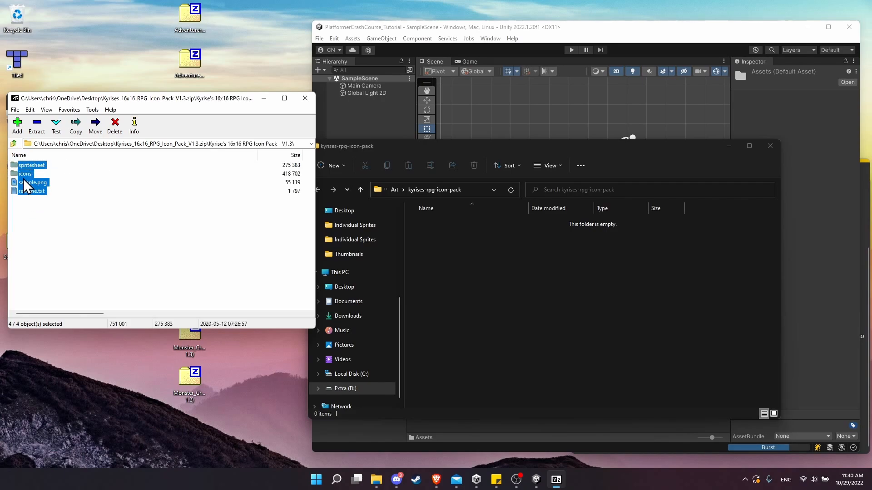
left_click(76, 126)
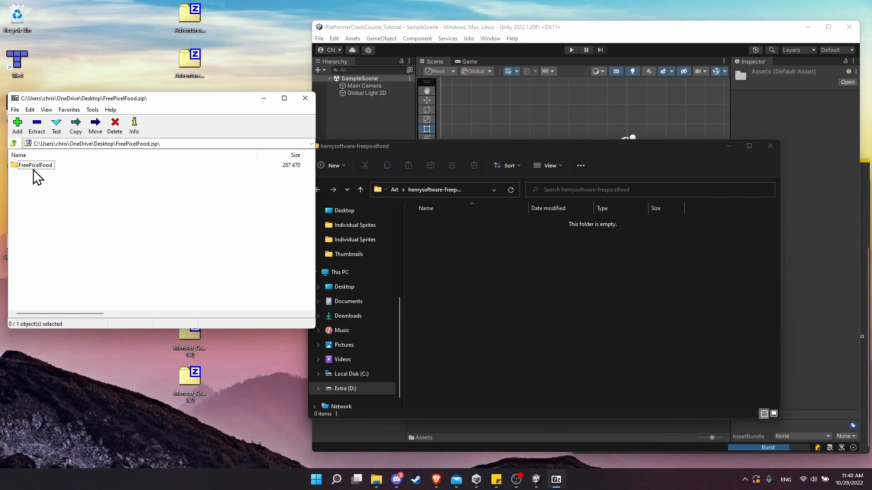
Drag the food pack's Sprite folder into henrysoftware-freepixelfood and go back up to Art
double_click(36, 165)
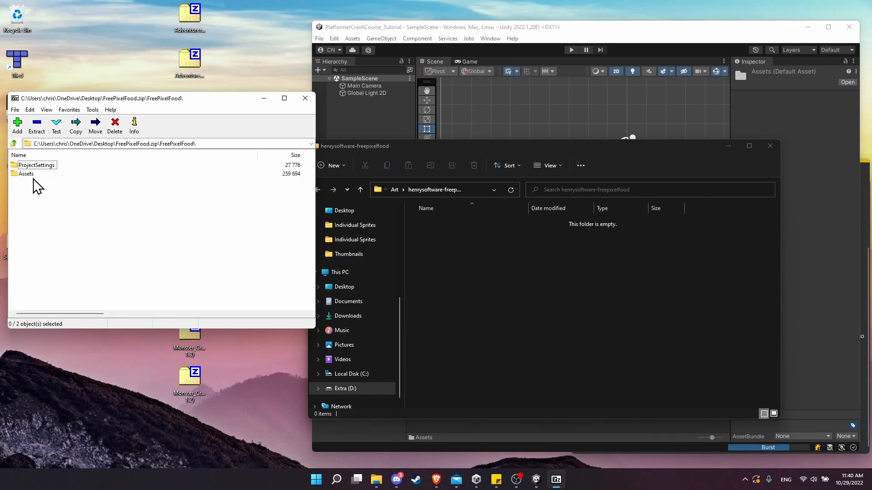
double_click(27, 174)
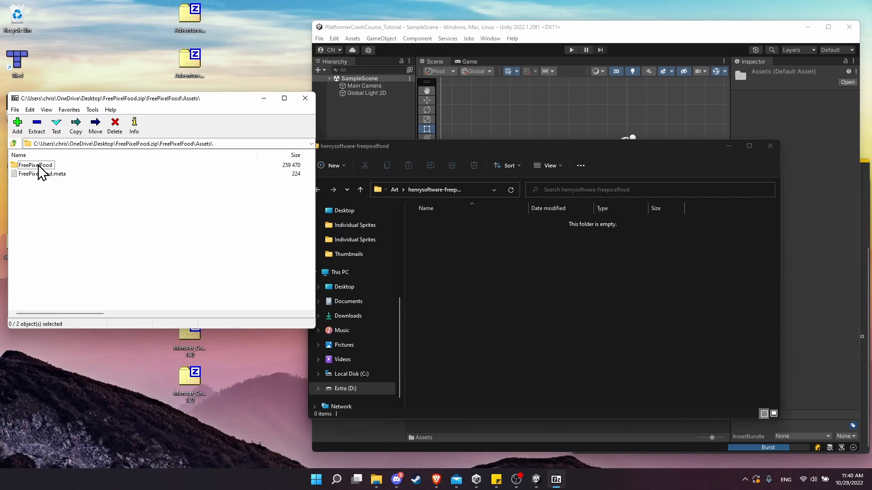
double_click(36, 166)
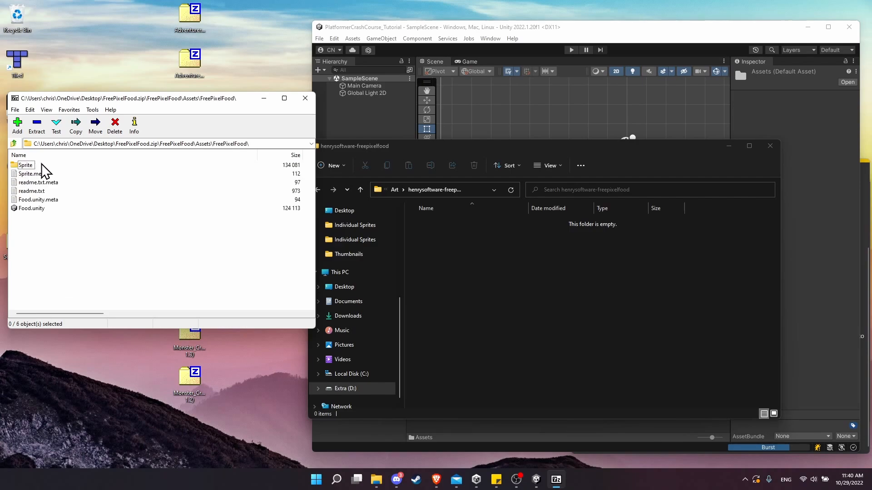
mouse_move(27, 169)
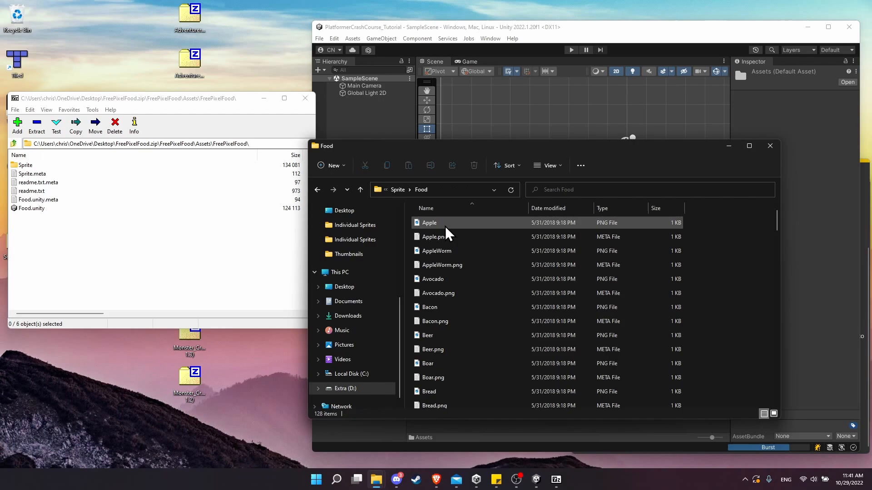
left_click(317, 189)
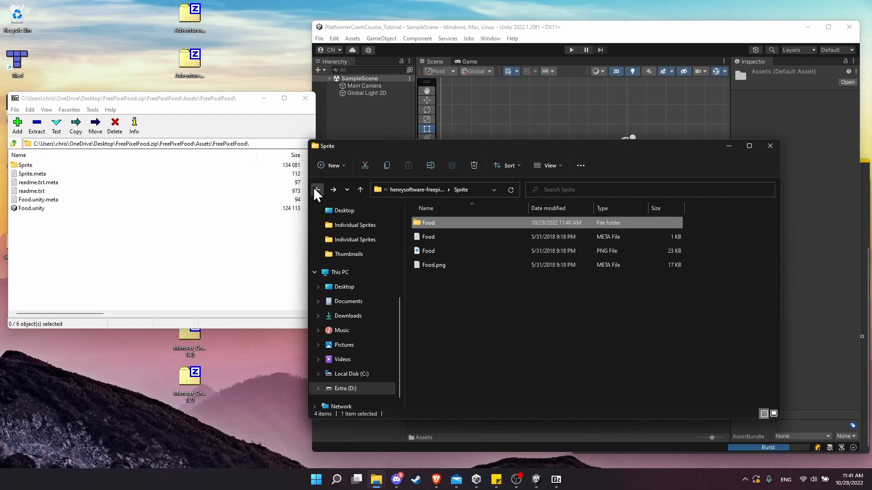
left_click(317, 190)
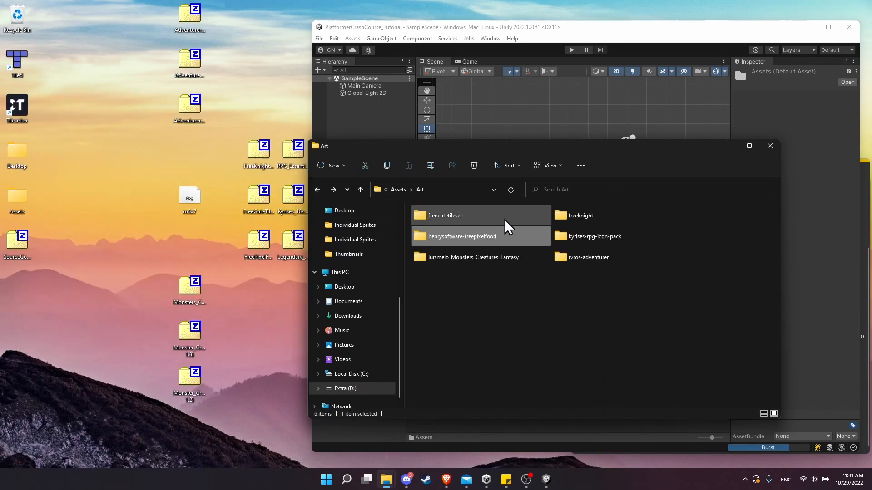
Extract the tileset zip into freecutetileset, check freeknight and monsters folders, return to Art
double_click(444, 215)
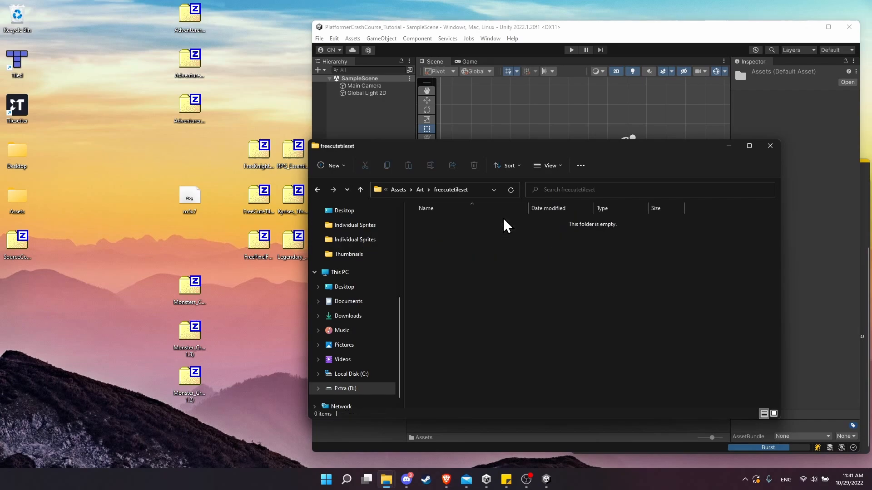
mouse_move(257, 197)
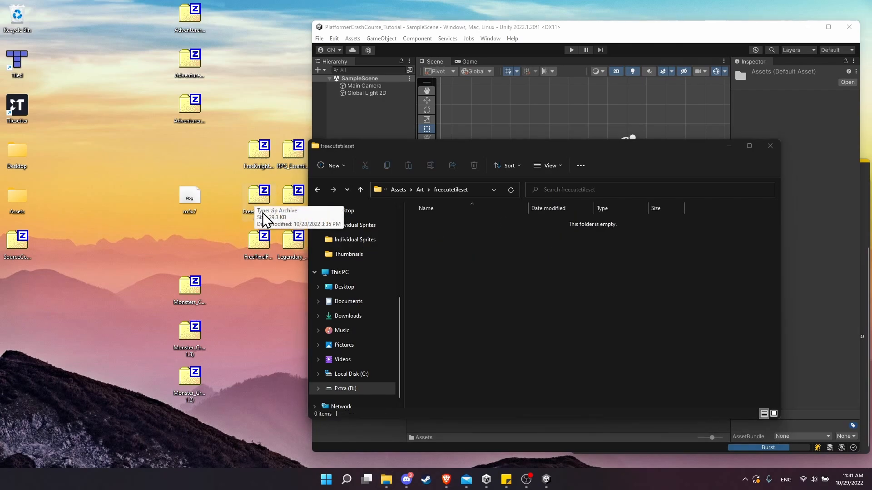
double_click(257, 196)
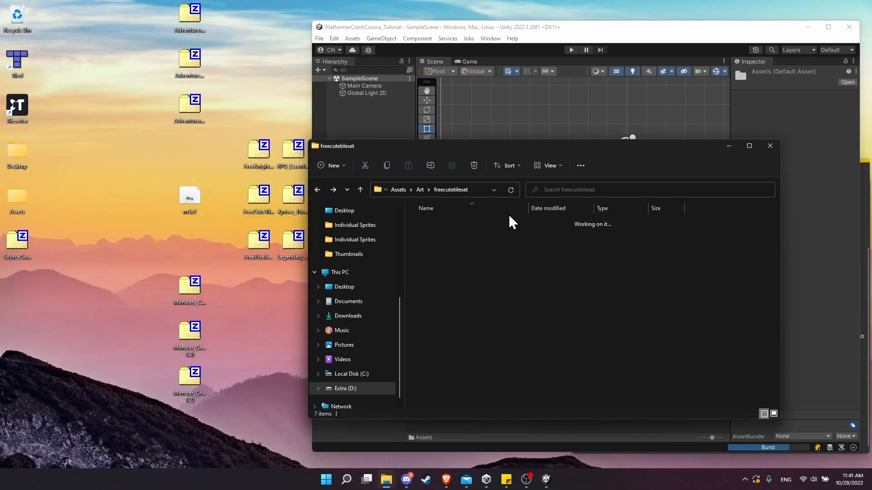
left_click(318, 190)
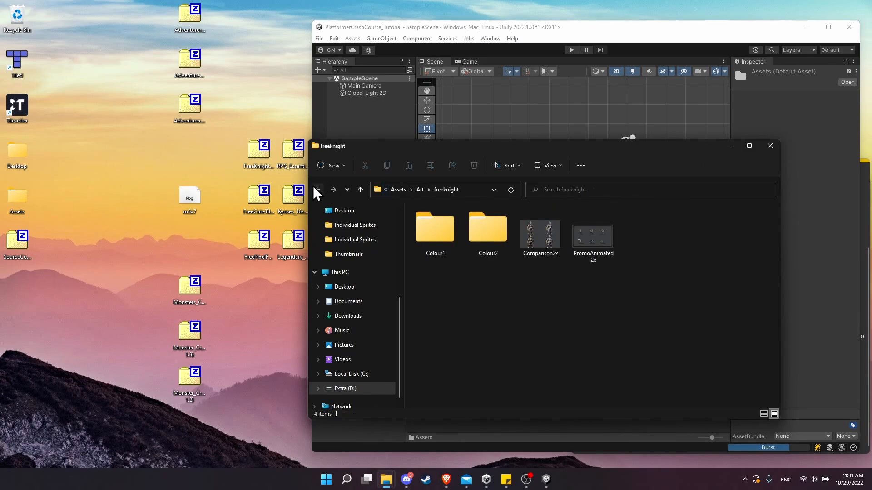
left_click(317, 189)
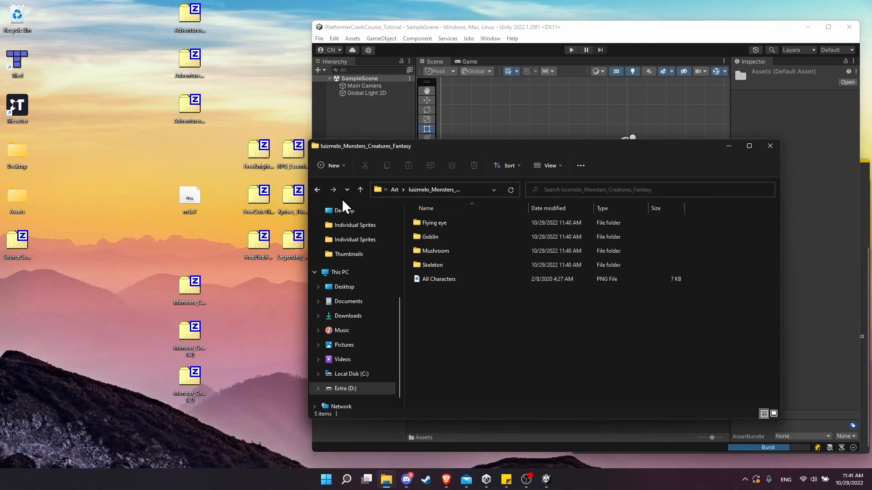
left_click(317, 190)
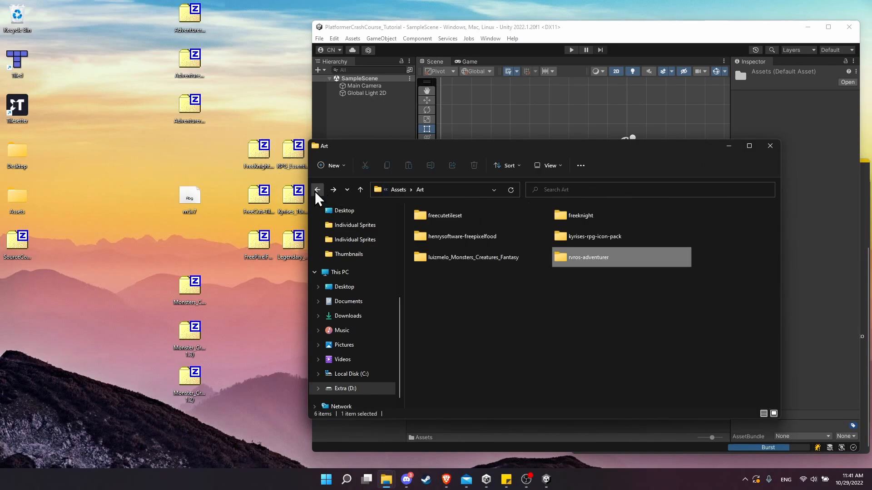
Create a UI folder in Assets with a Fonts subfolder holding the m5x7 font
left_click(318, 190)
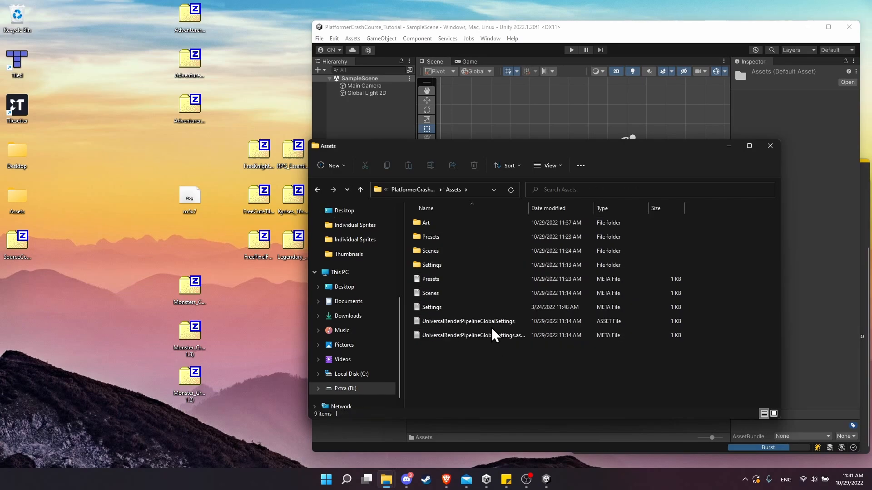
mouse_move(480, 372)
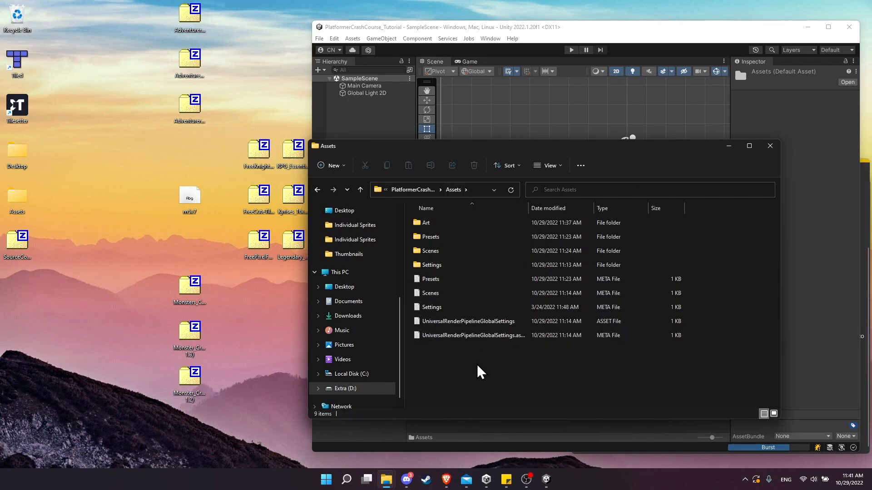
right_click(479, 371)
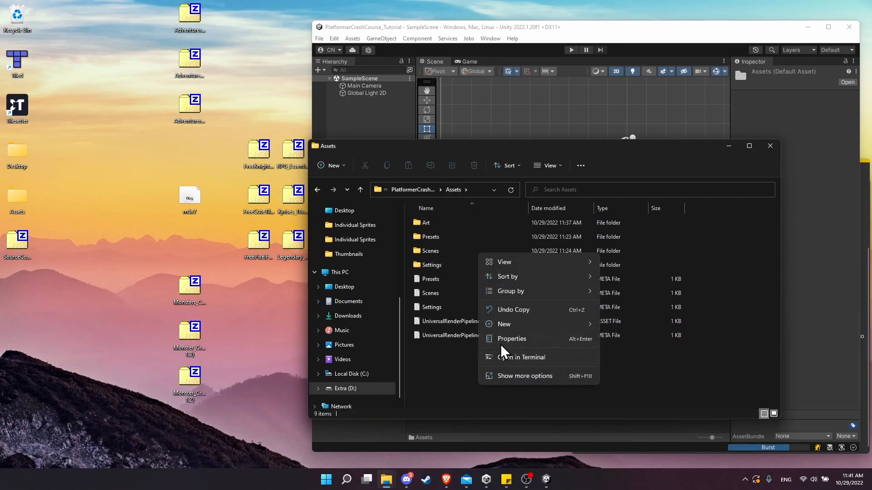
left_click(503, 324)
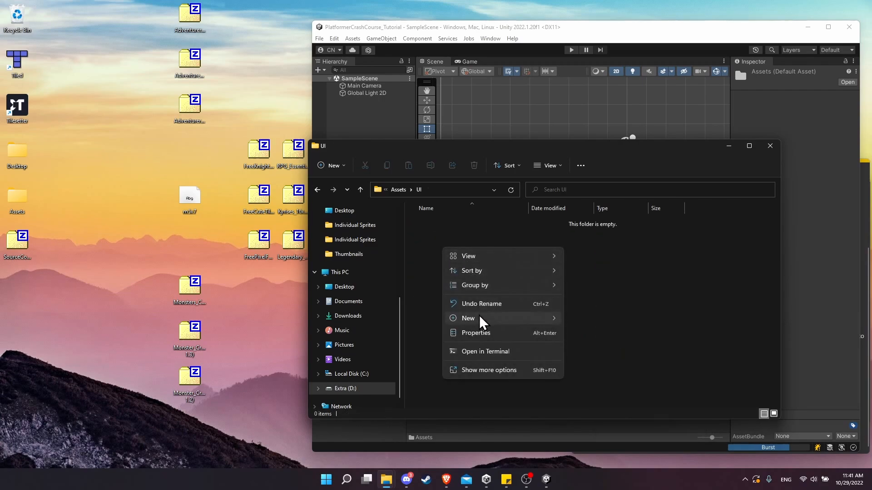
left_click(468, 317)
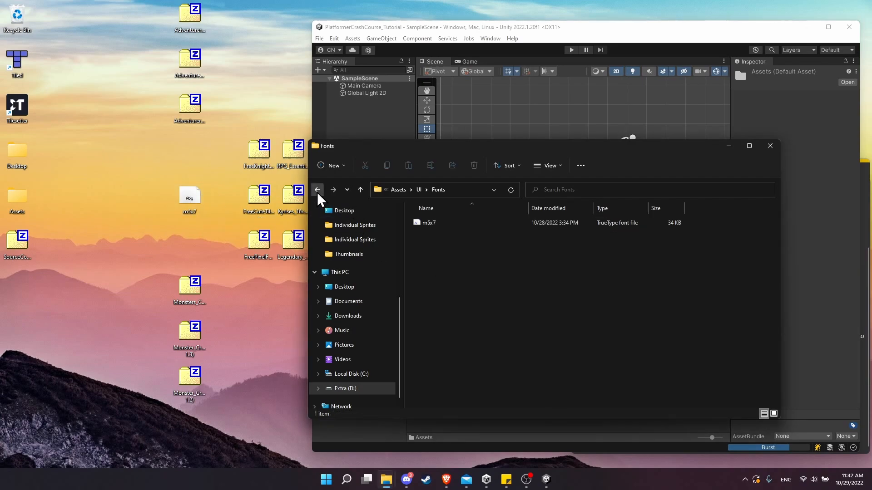
left_click(317, 189)
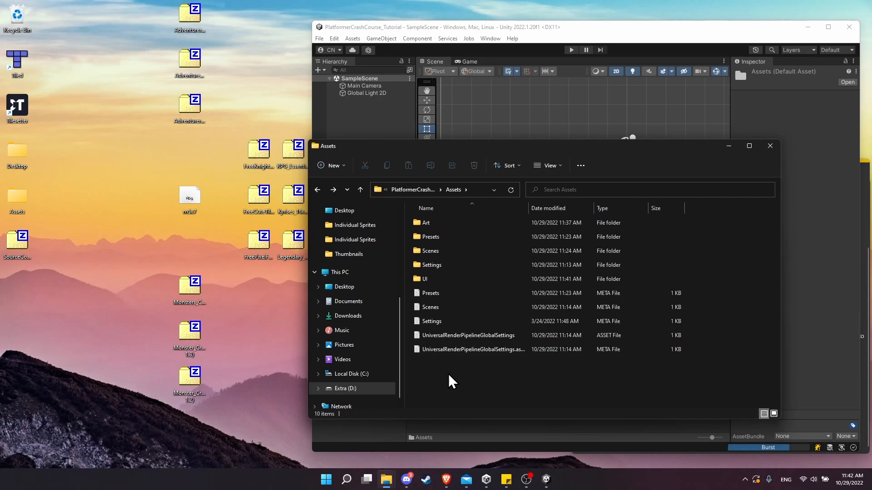
Create a new Audio folder in Assets and go into it
right_click(450, 381)
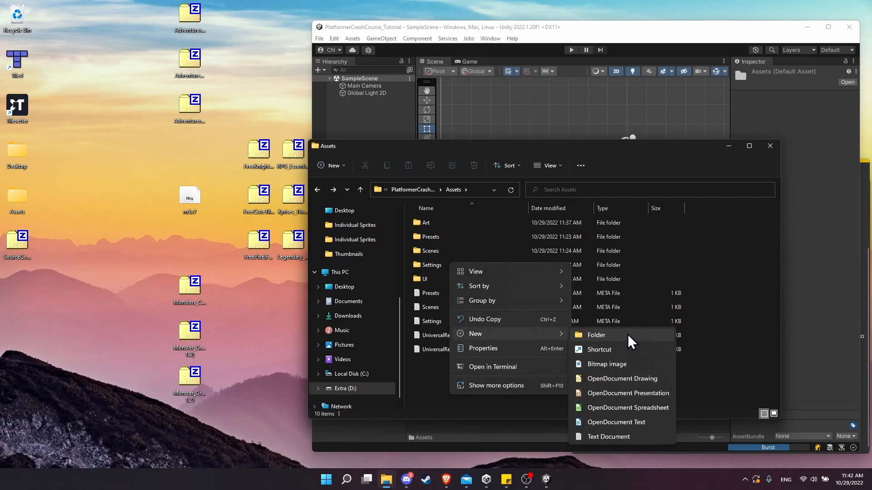
left_click(596, 335)
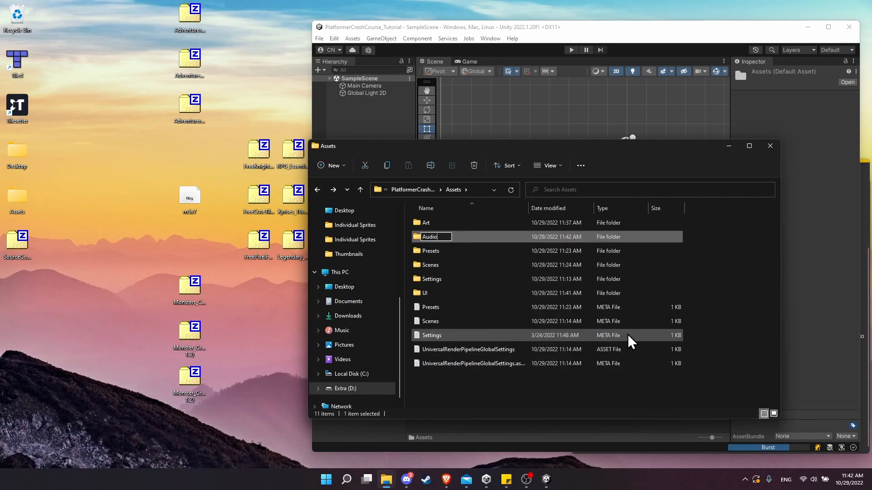
double_click(429, 236)
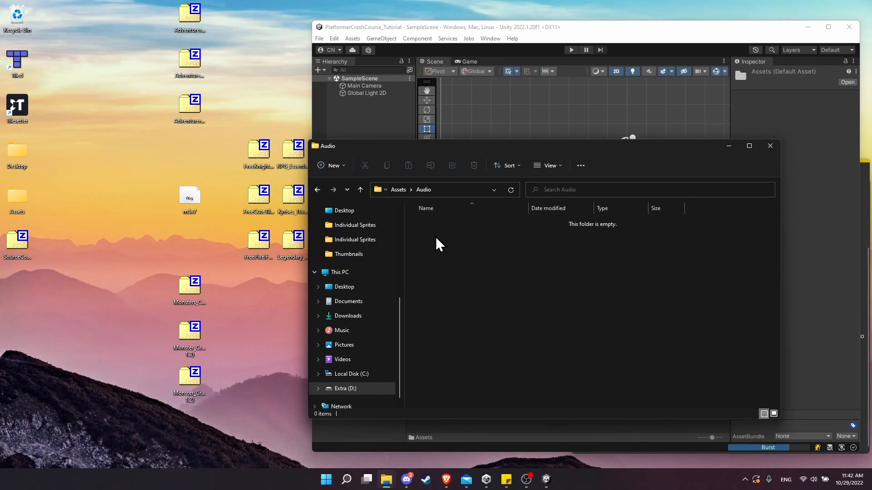
Create Music and SFX subfolders inside Audio
right_click(440, 243)
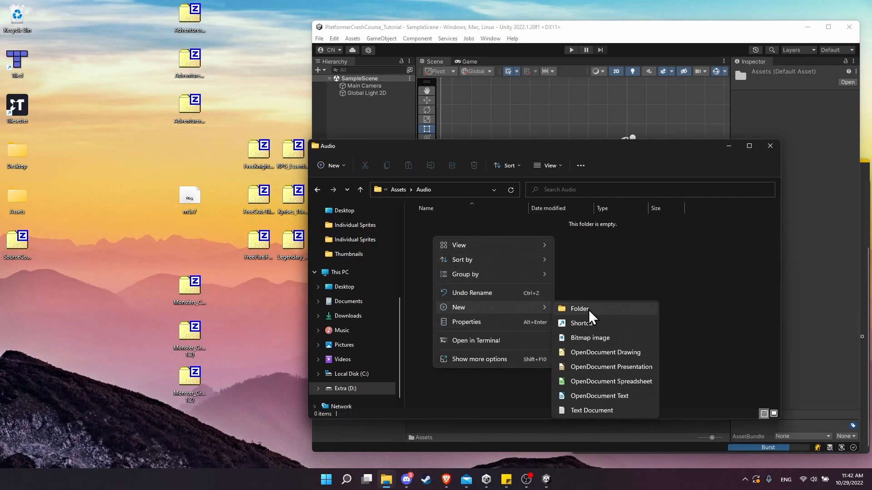
left_click(578, 308)
type("Music")
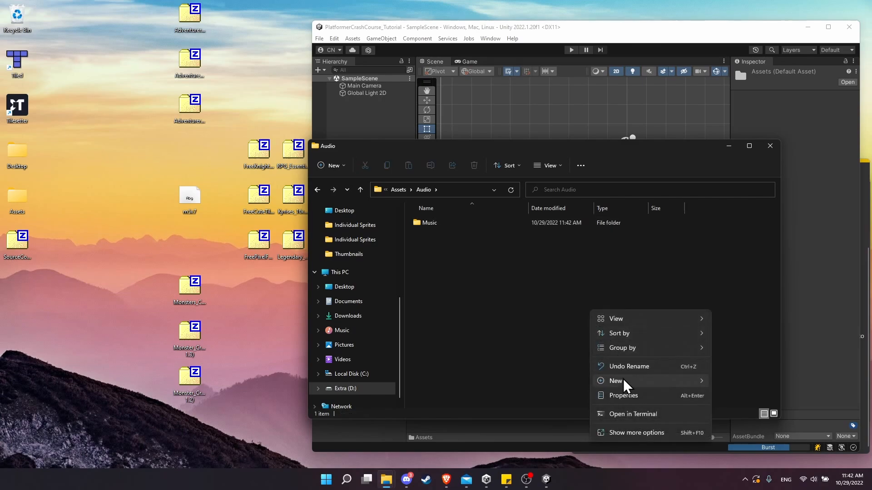
left_click(615, 381)
type("SFX")
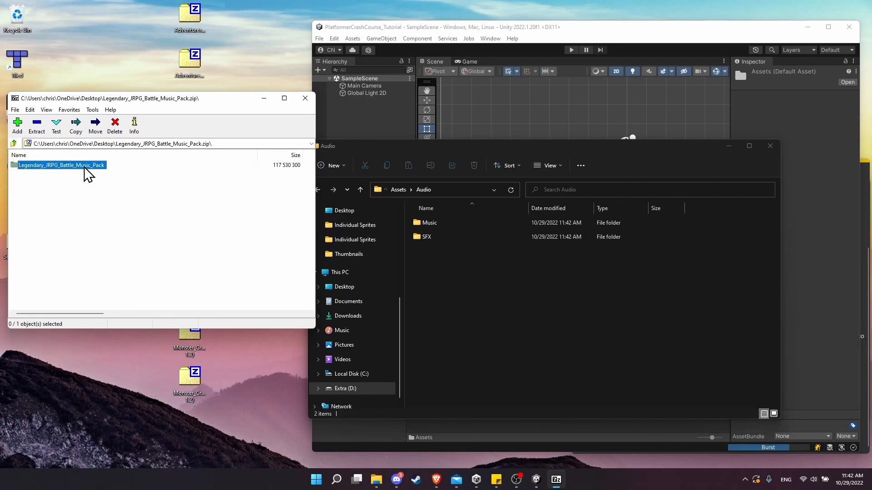
Place the JRPG battle music pack into the Audio\Music folder
double_click(61, 165)
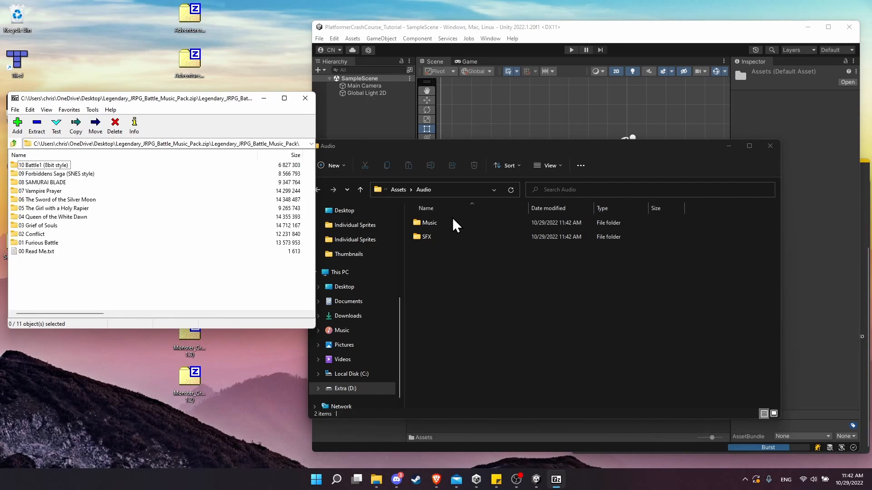
double_click(429, 223)
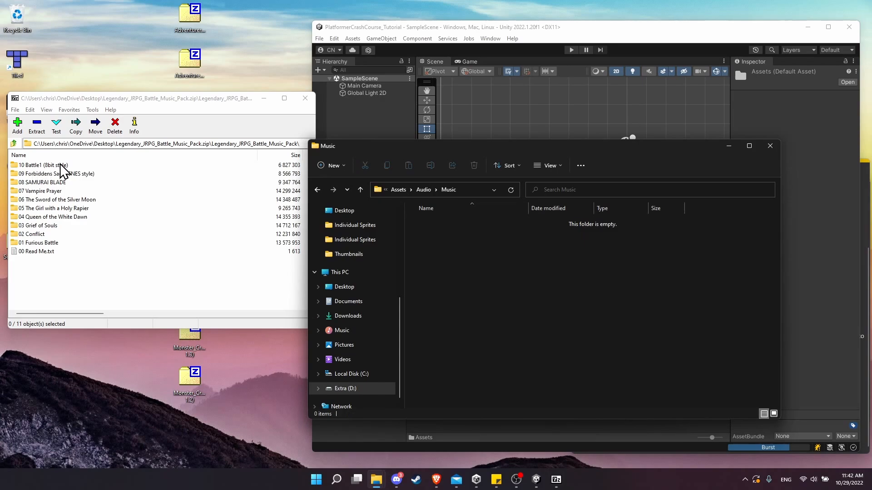
mouse_move(52, 234)
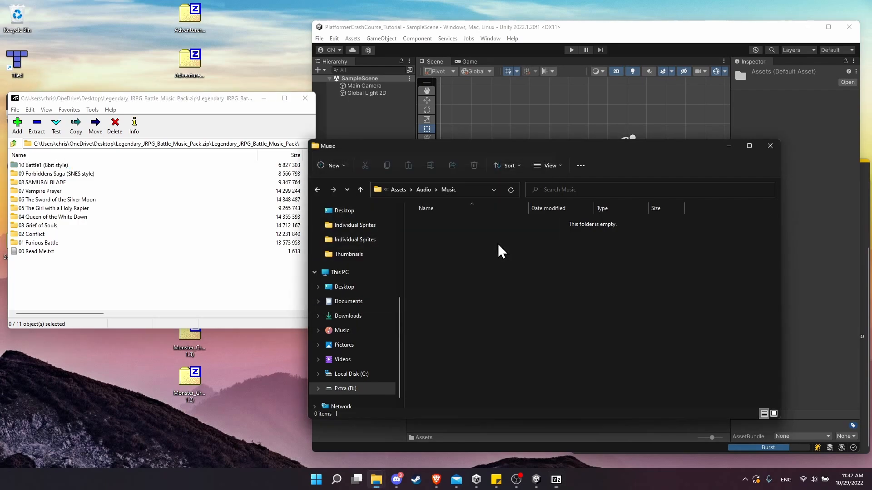
left_click(316, 190)
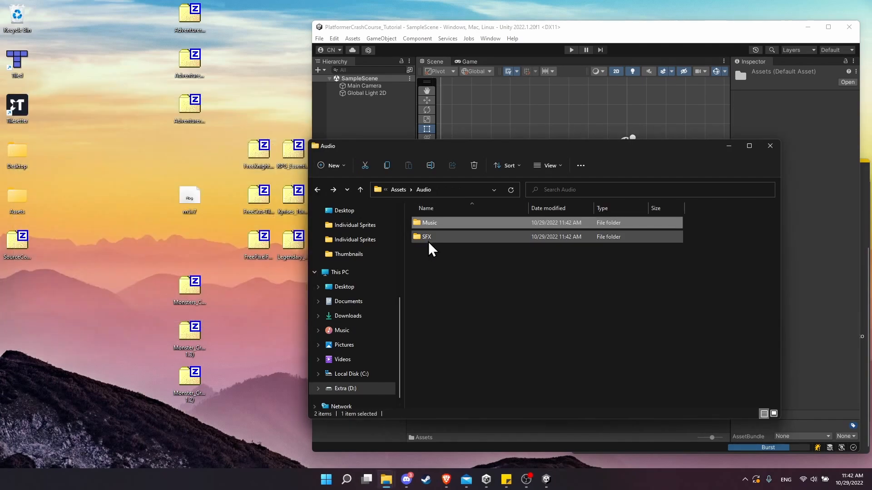
Open RPG_Essentials_Free.zip in 7-Zip from the SFX folder and select all its contents
double_click(427, 236)
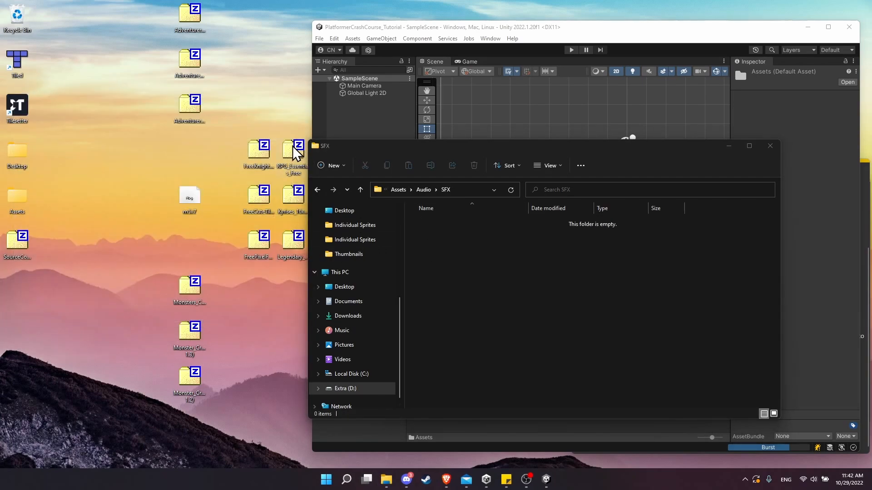
double_click(292, 153)
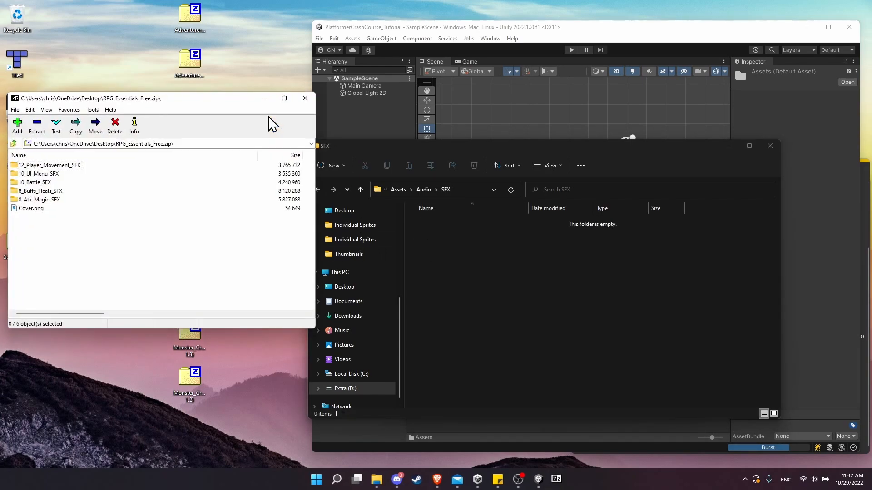
key("ctrl+a")
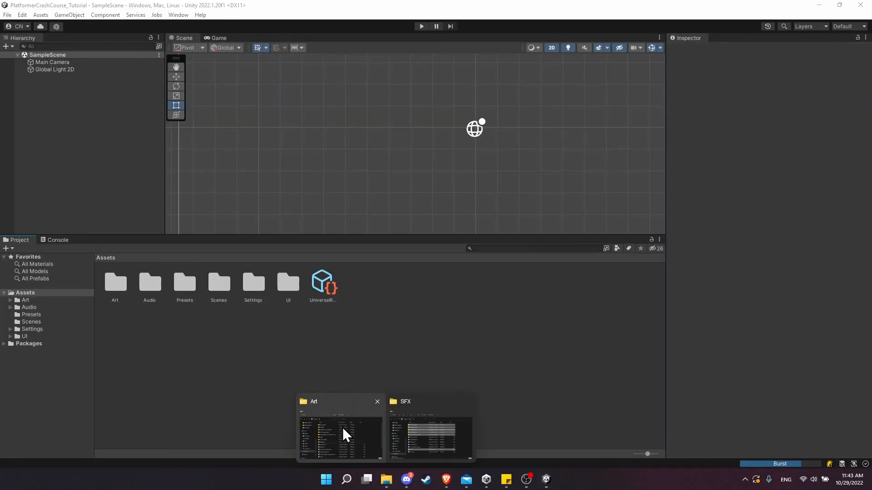
Import straight-arrow-modified.png into Assets/Art and show its 16 PPU point-filter settings
left_click(340, 437)
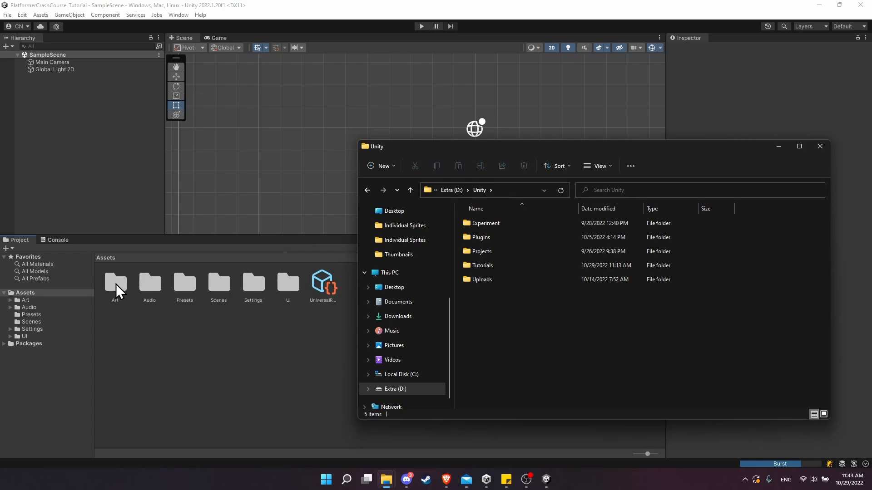
left_click(115, 283)
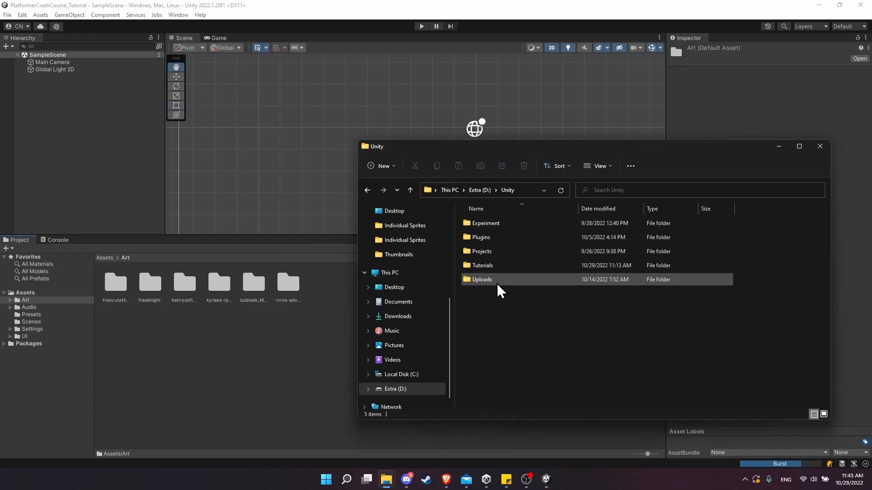
mouse_move(210, 294)
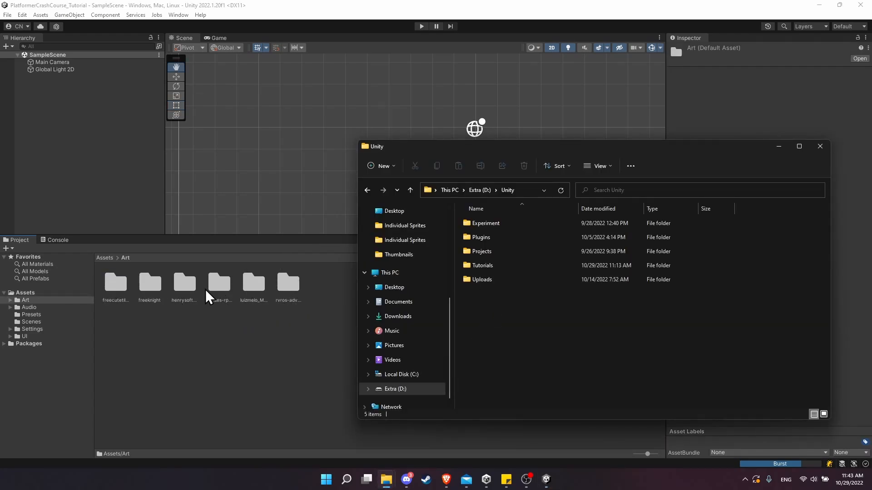
mouse_move(481, 395)
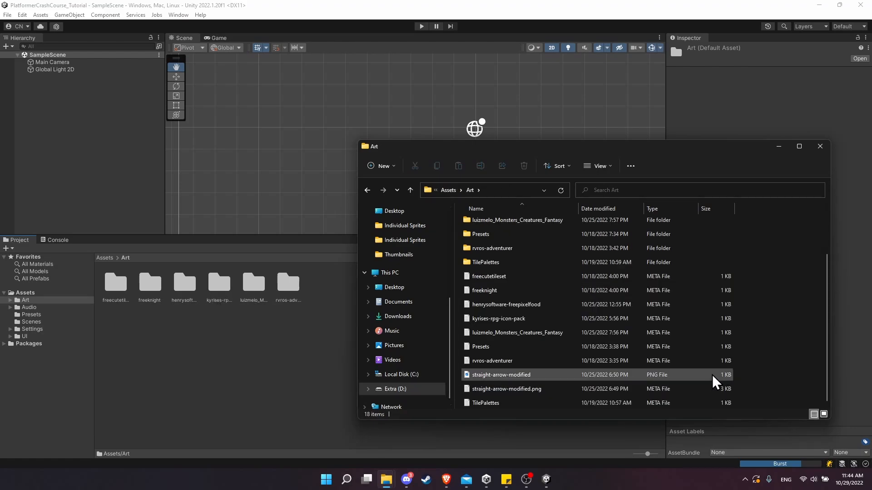
left_click(500, 374)
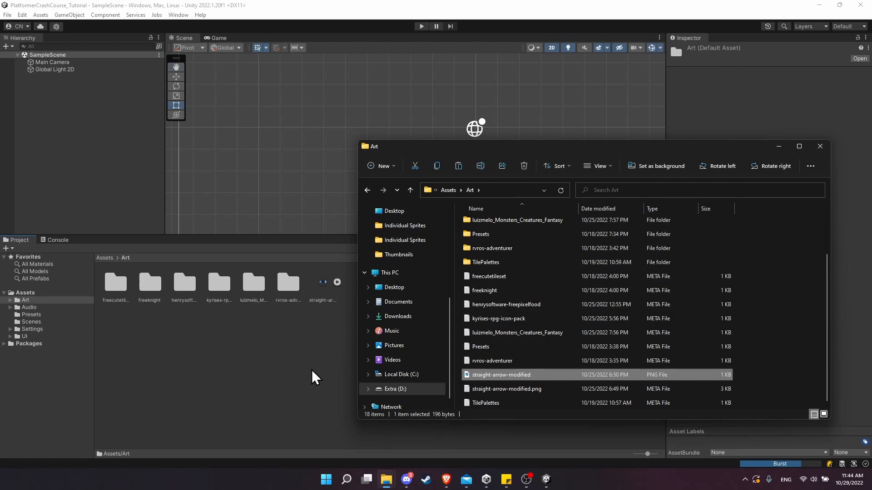
left_click(819, 147)
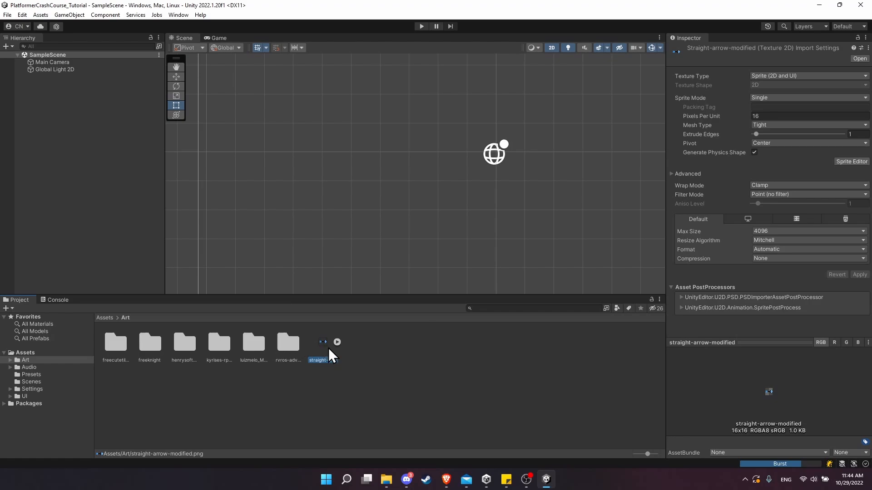
mouse_move(739, 121)
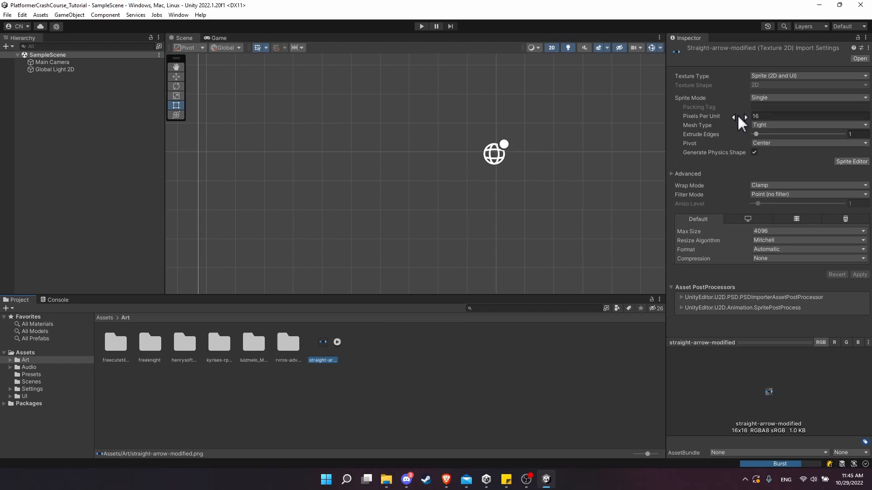
mouse_move(739, 116)
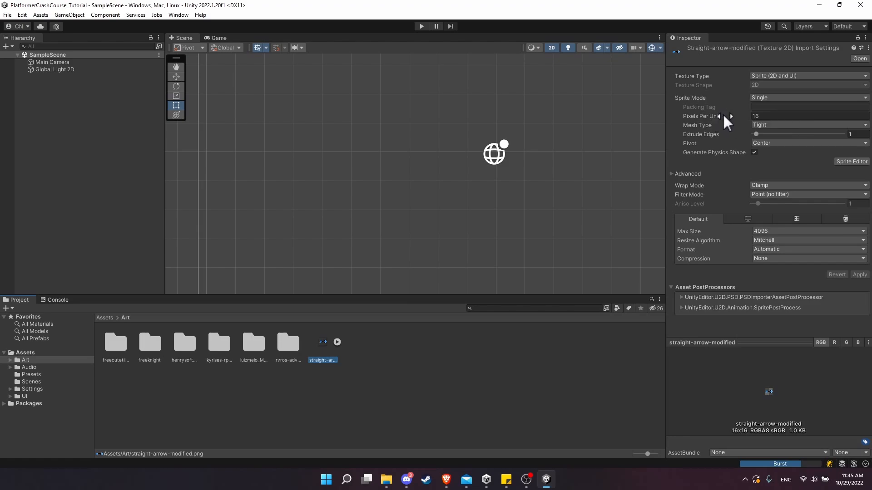
mouse_move(690, 155)
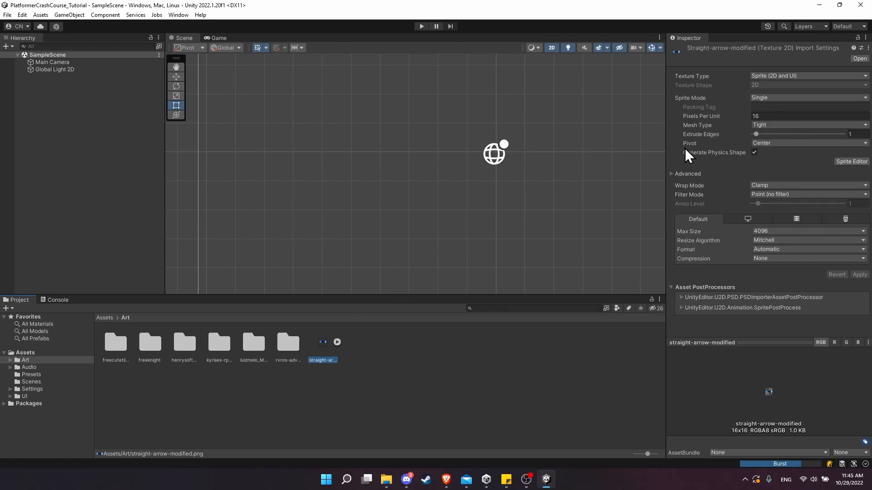
mouse_move(723, 209)
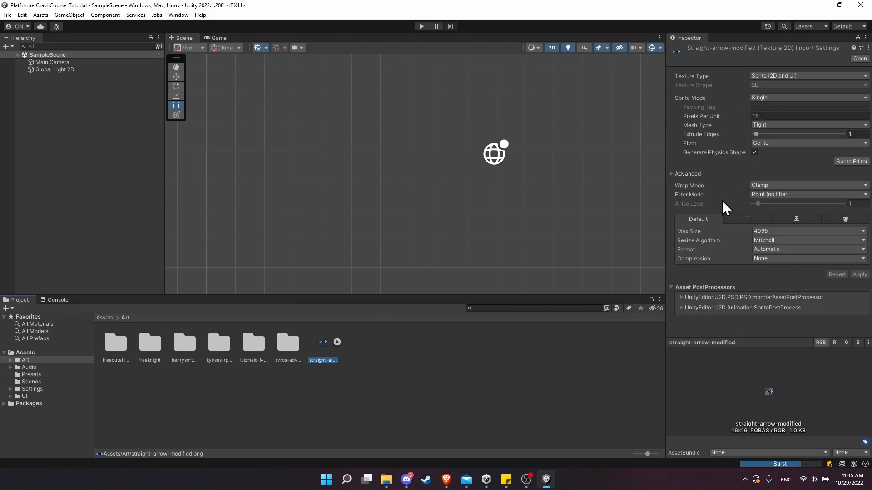
mouse_move(773, 269)
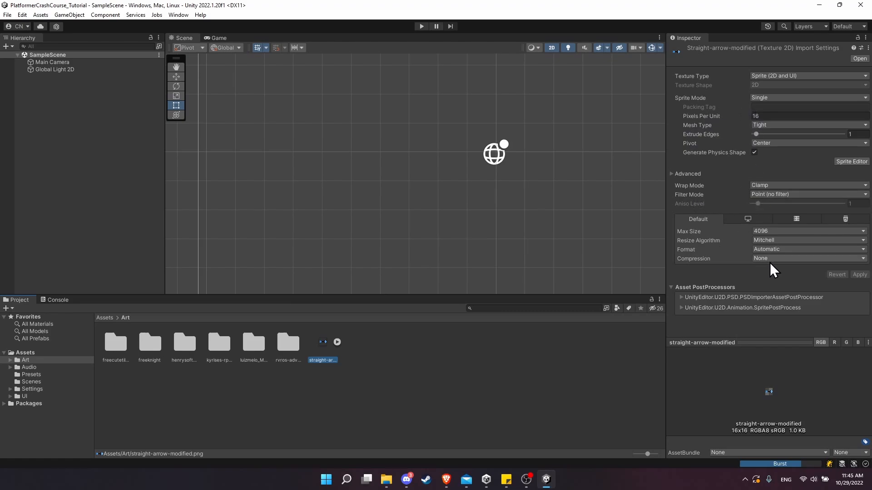
mouse_move(767, 240)
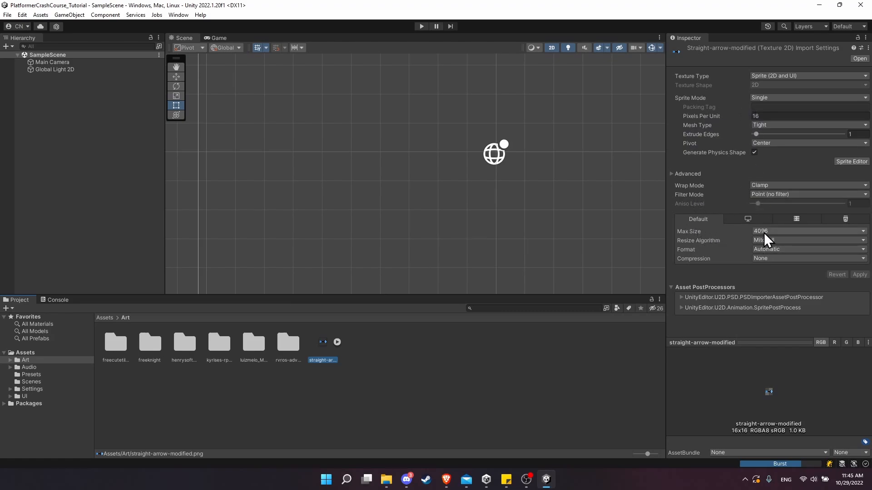
mouse_move(691, 336)
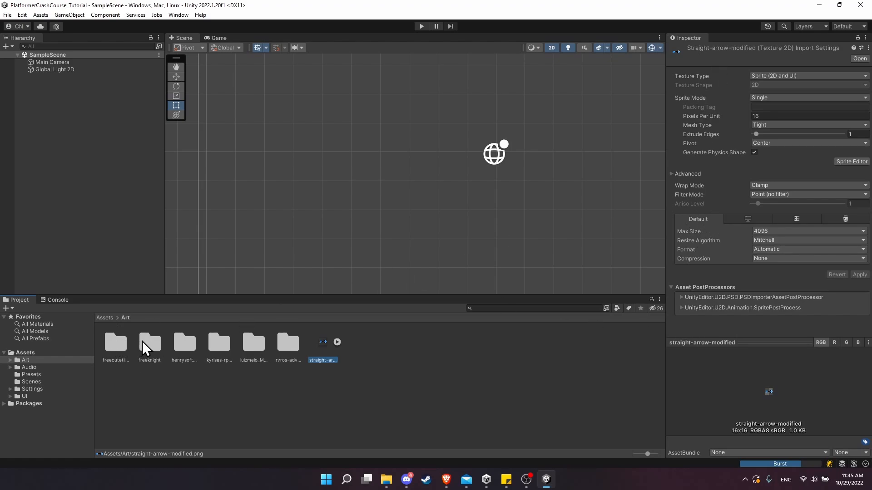
Open the freeknight folder to view the Comparison2x sprite's import settings
double_click(150, 342)
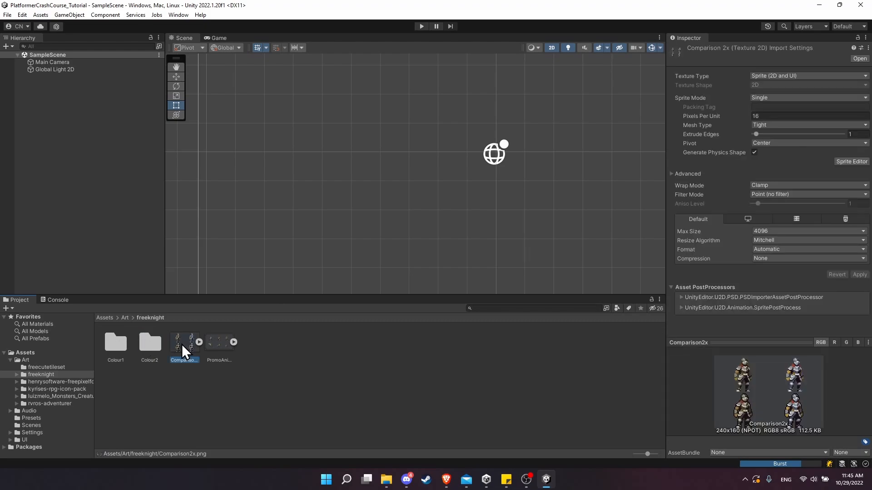
mouse_move(183, 348)
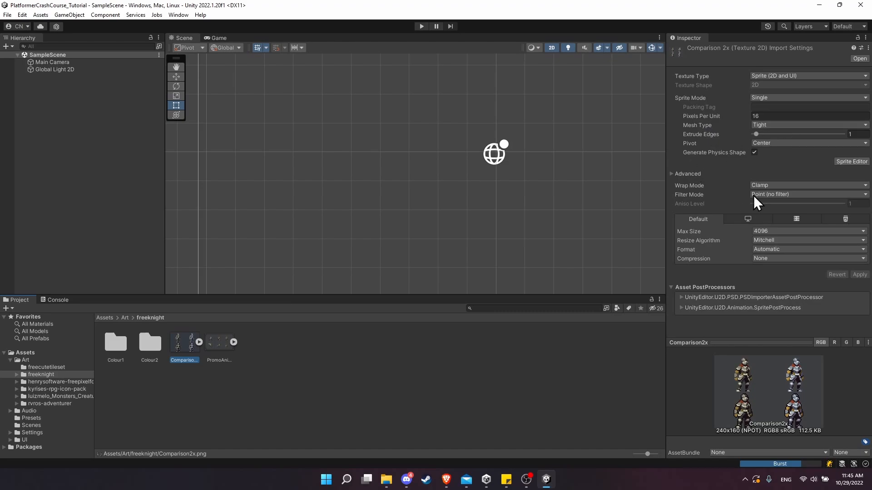
mouse_move(529, 421)
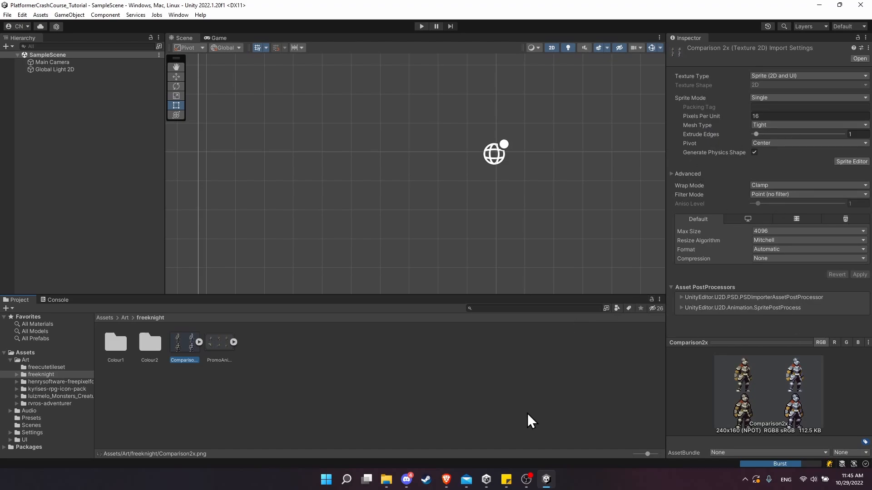
mouse_move(691, 95)
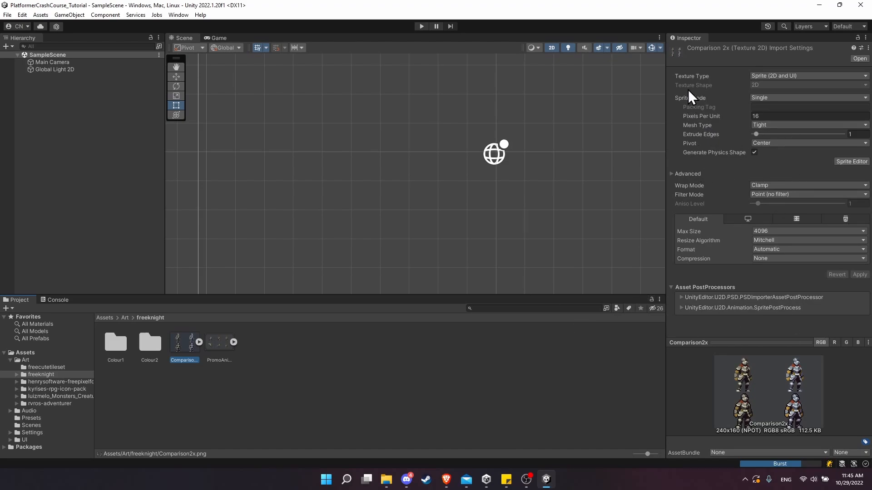
mouse_move(219, 328)
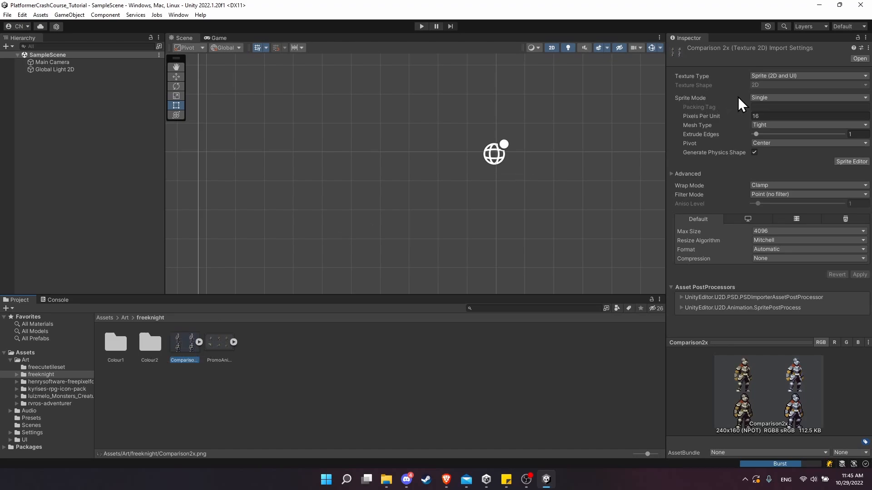
mouse_move(732, 346)
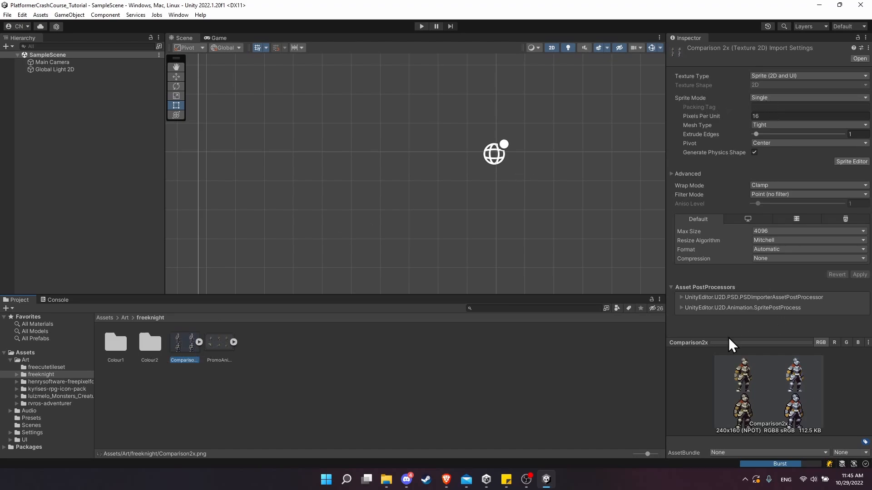
mouse_move(798, 418)
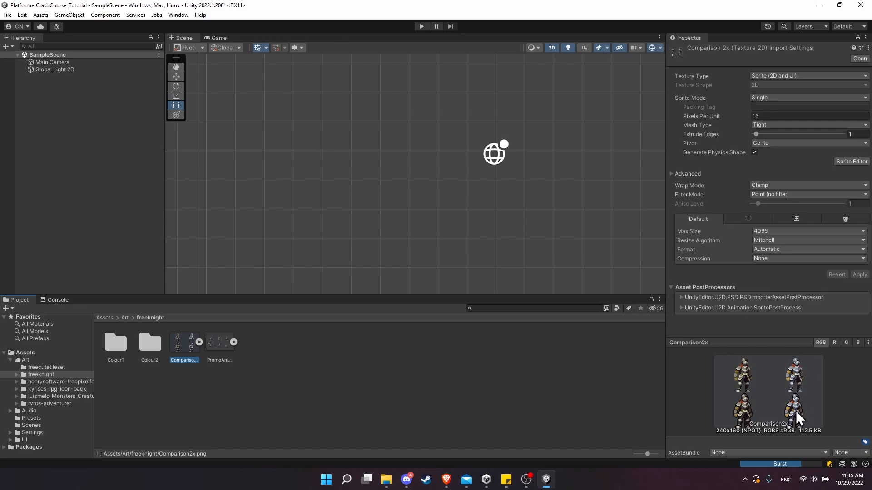